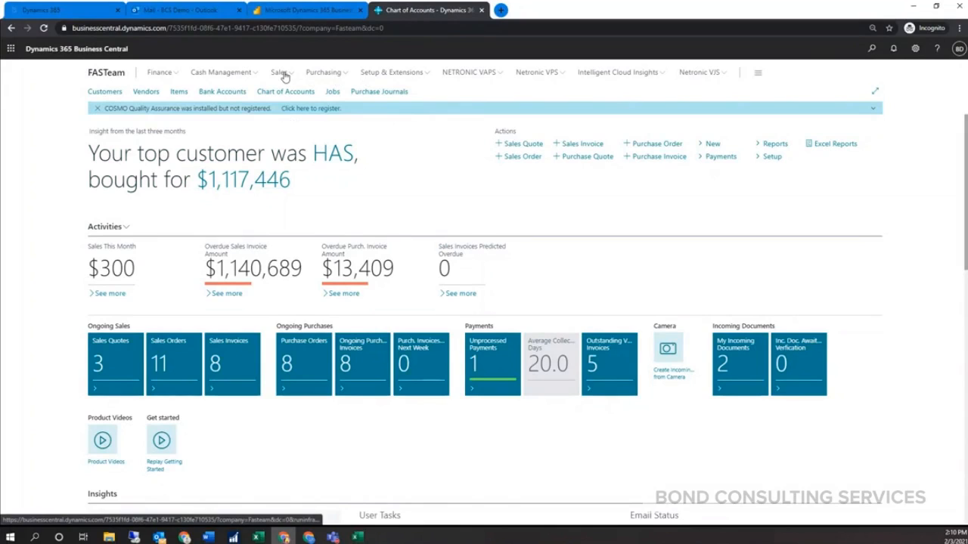
# - Open the Sales Invoices list from the Sales menu on the home page
pyautogui.click(279, 72)
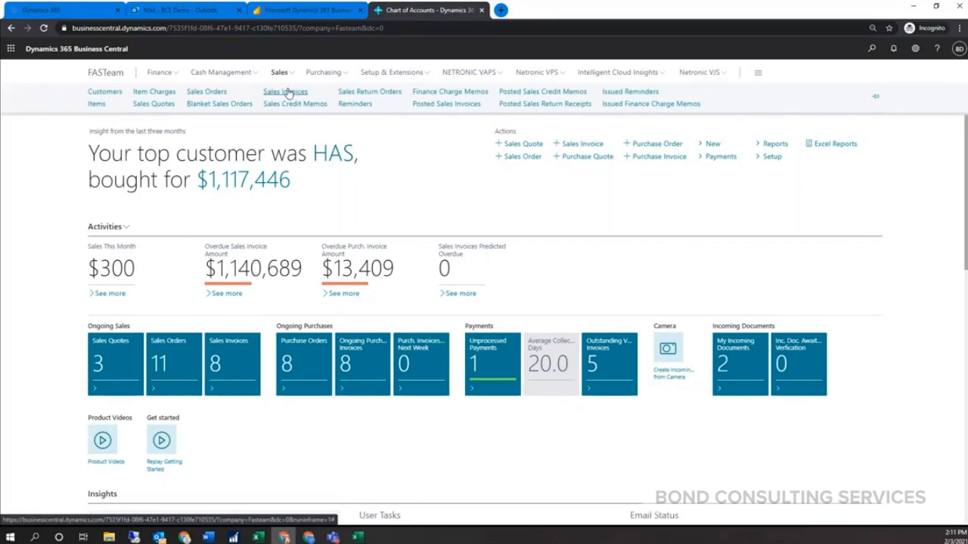
pyautogui.click(285, 91)
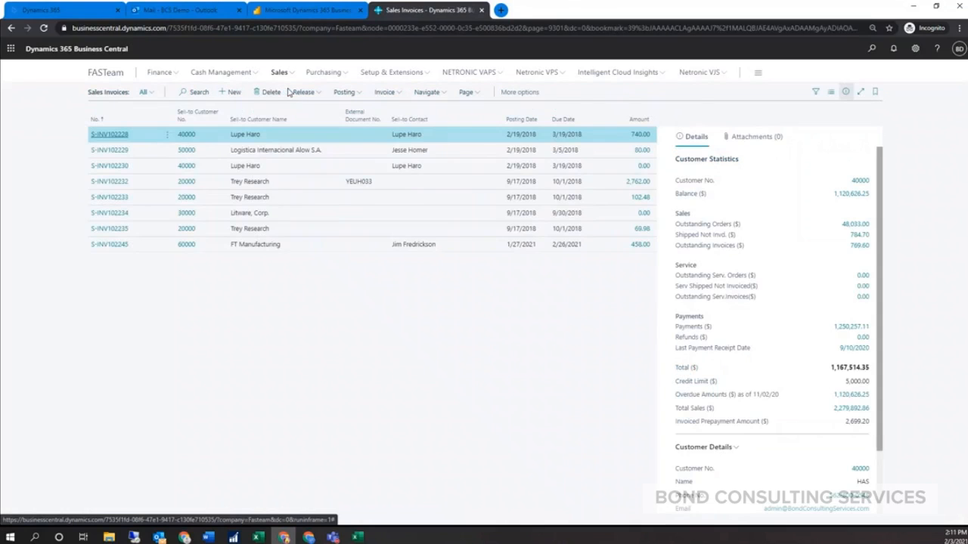
# - Open FT Manufacturing's invoice S-INV102245, with two resource lines totaling 458.00
pyautogui.click(109, 244)
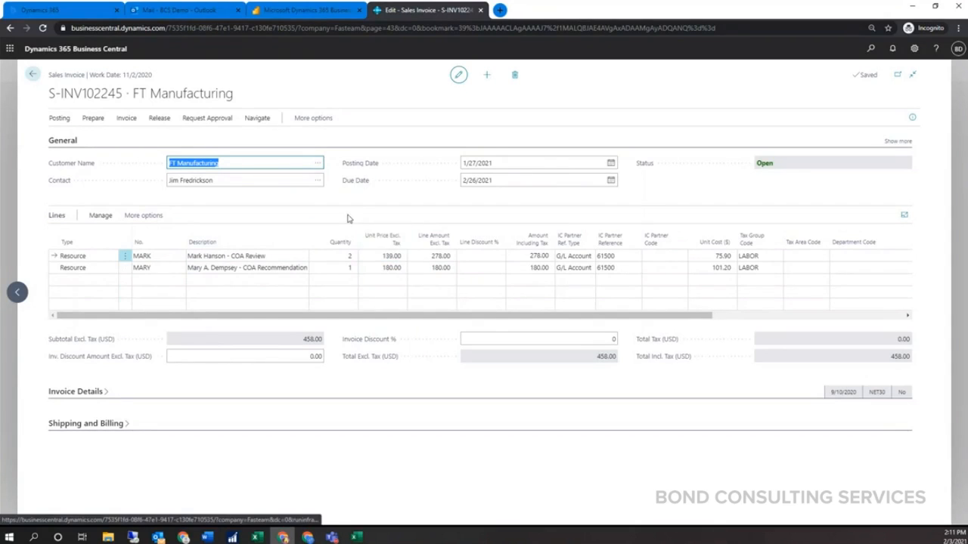
pyautogui.click(382, 255)
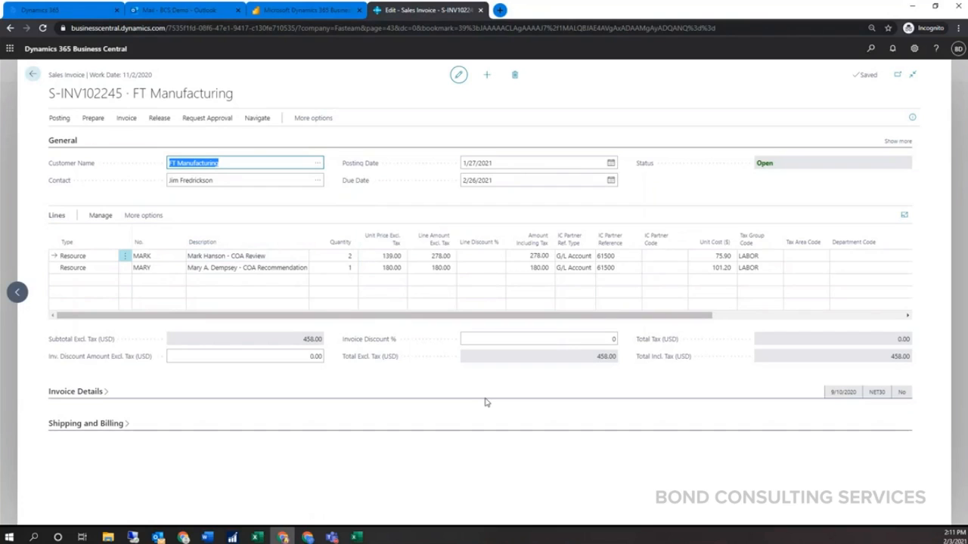
pyautogui.moveTo(81, 399)
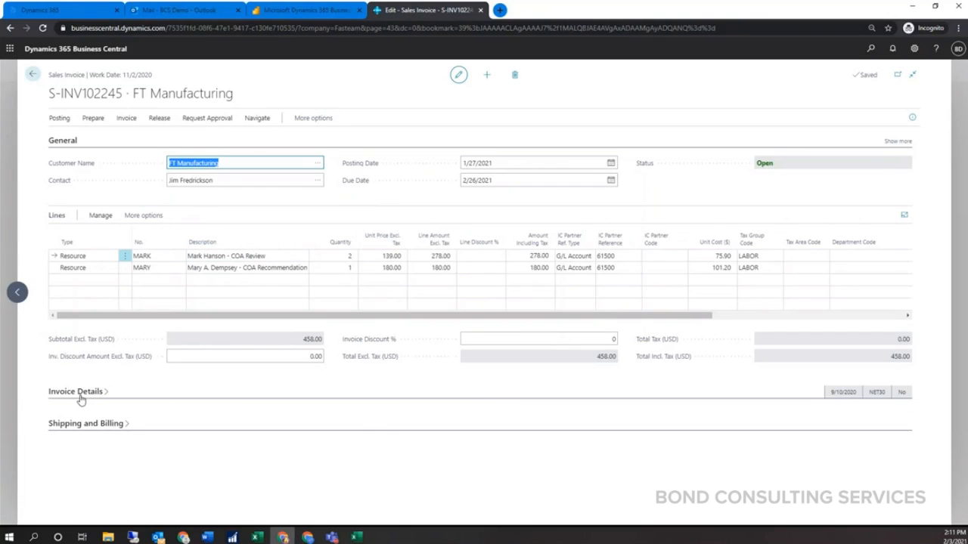
# - Expand Invoice Details and cancel the first line's IC partner lookup, keeping 61500
pyautogui.click(75, 390)
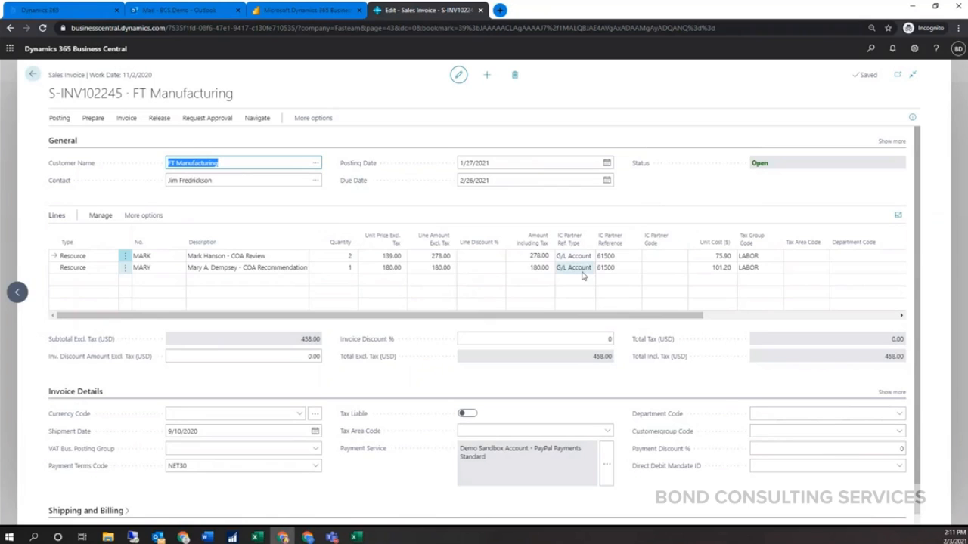
pyautogui.moveTo(575, 256)
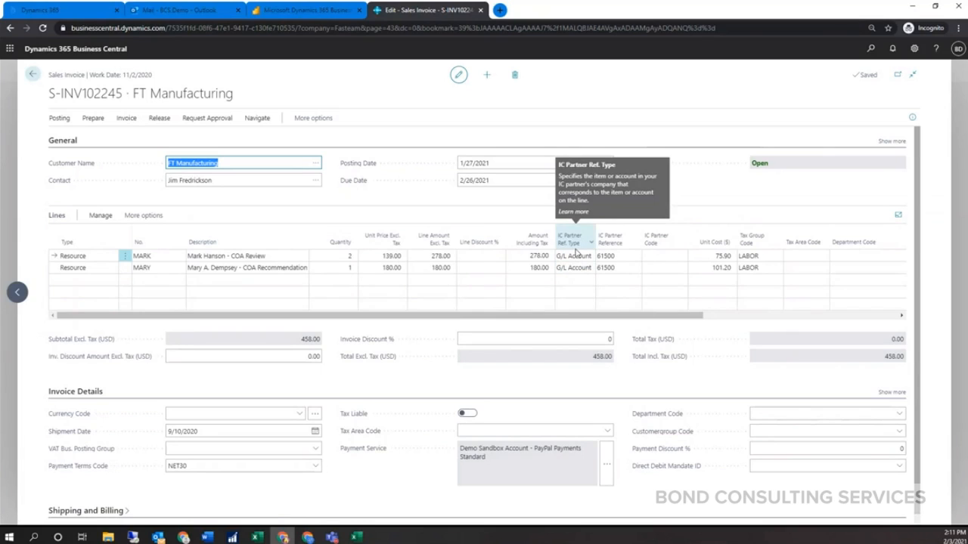
pyautogui.moveTo(571, 273)
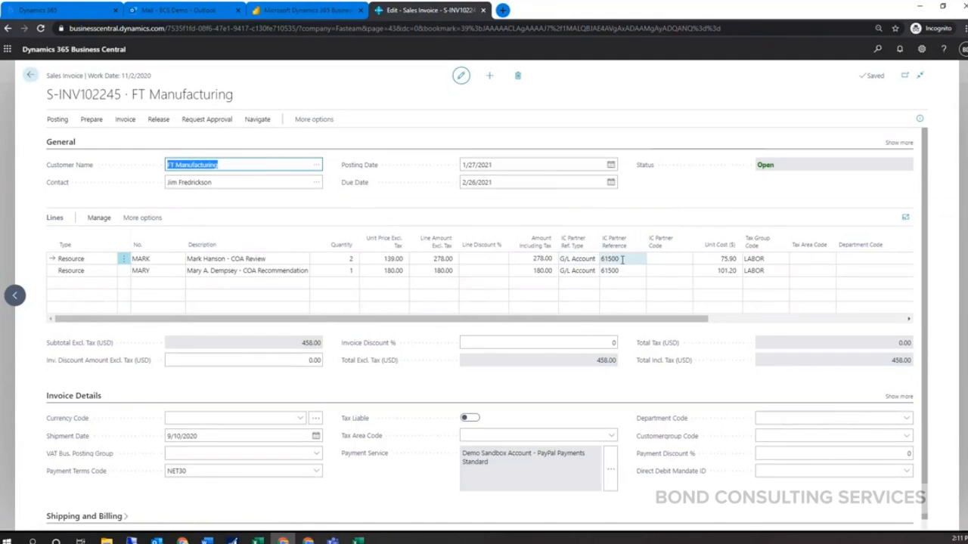
pyautogui.click(638, 259)
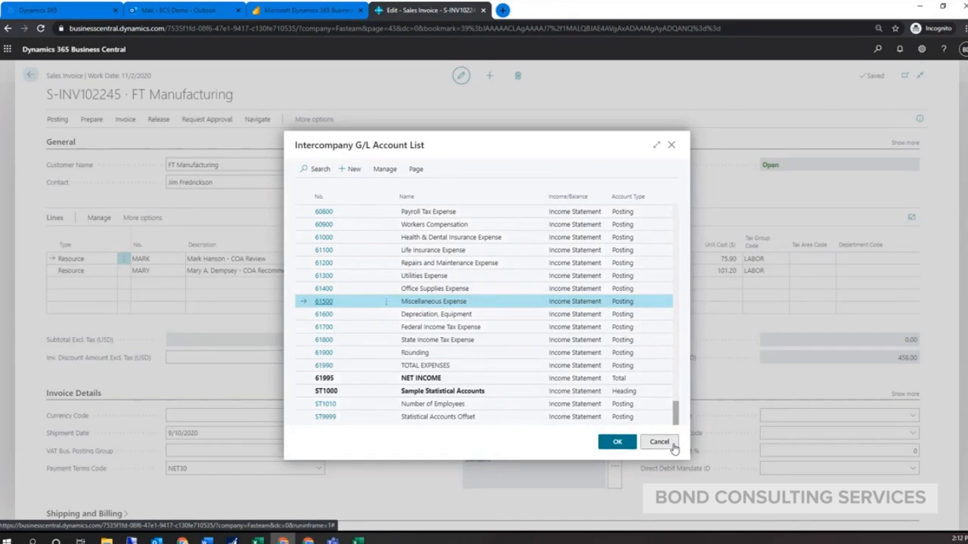
pyautogui.click(616, 441)
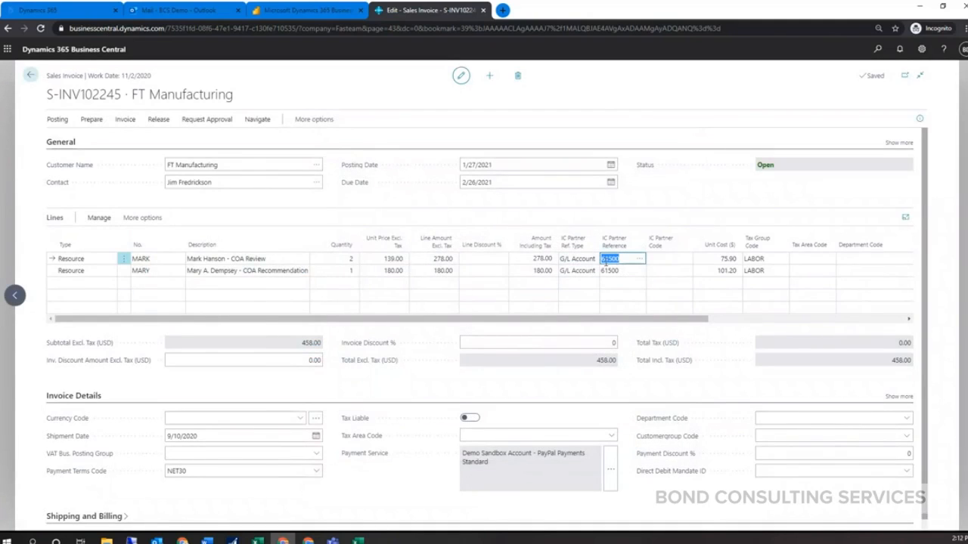
pyautogui.moveTo(82, 206)
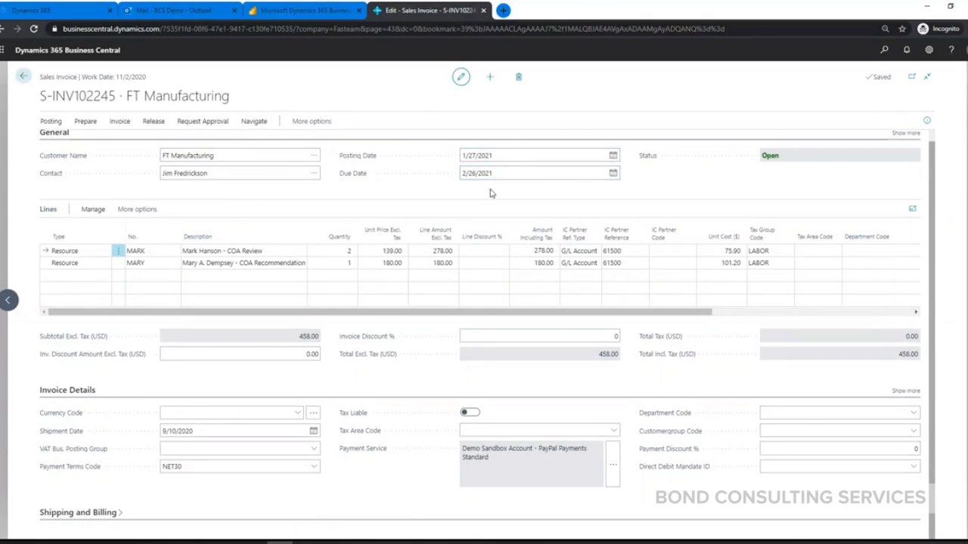
# - Post invoice S-INV102245 as PS-INV103246 and confirm opening the posted invoice
pyautogui.click(234, 467)
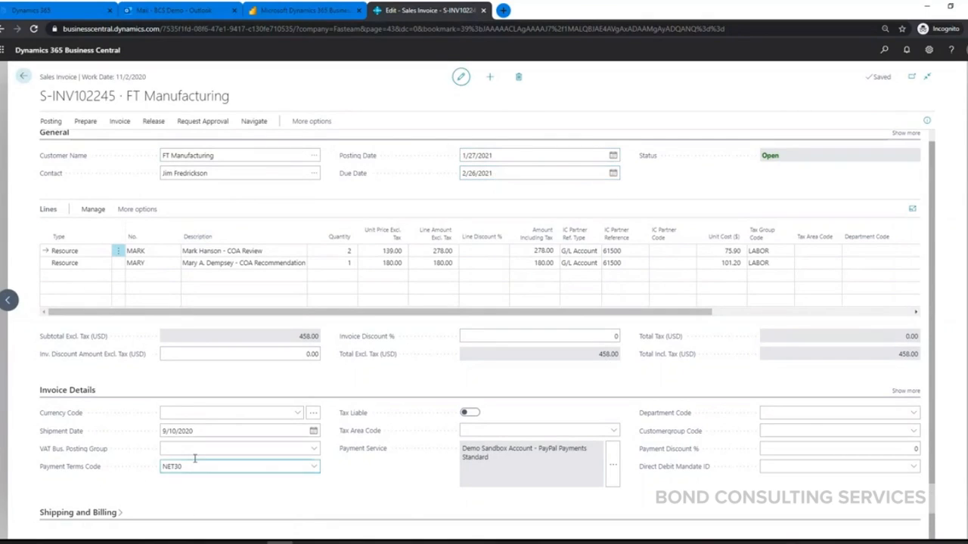
pyautogui.scroll(-3)
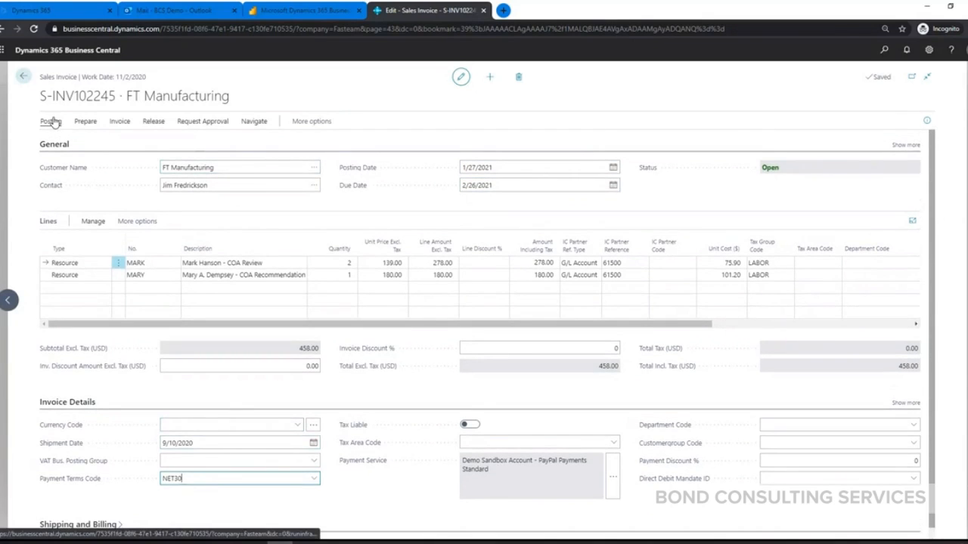
pyautogui.click(50, 121)
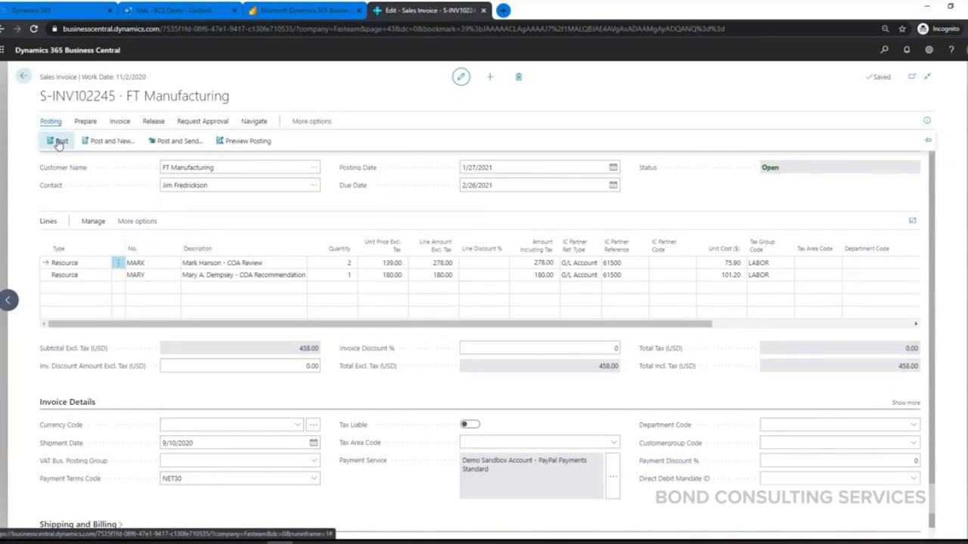
pyautogui.moveTo(61, 140)
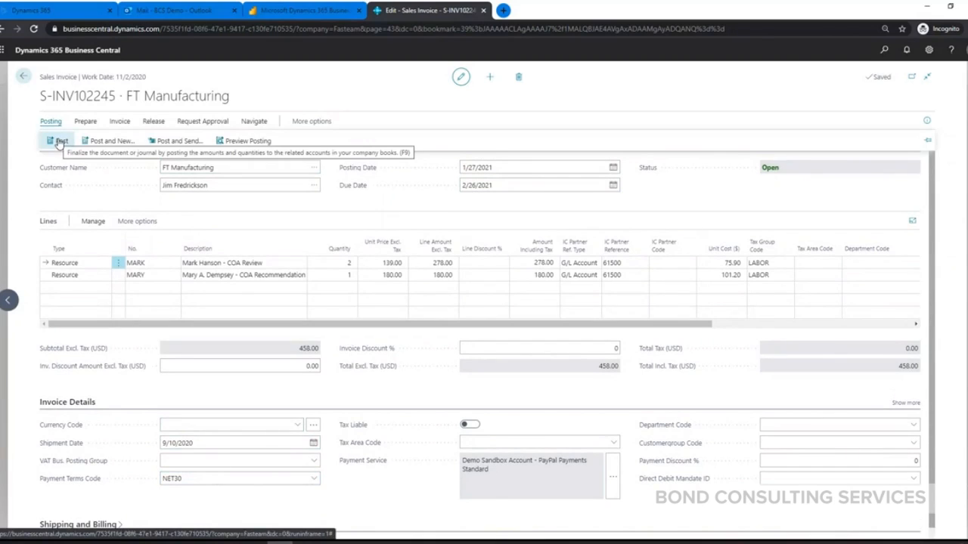
pyautogui.click(61, 140)
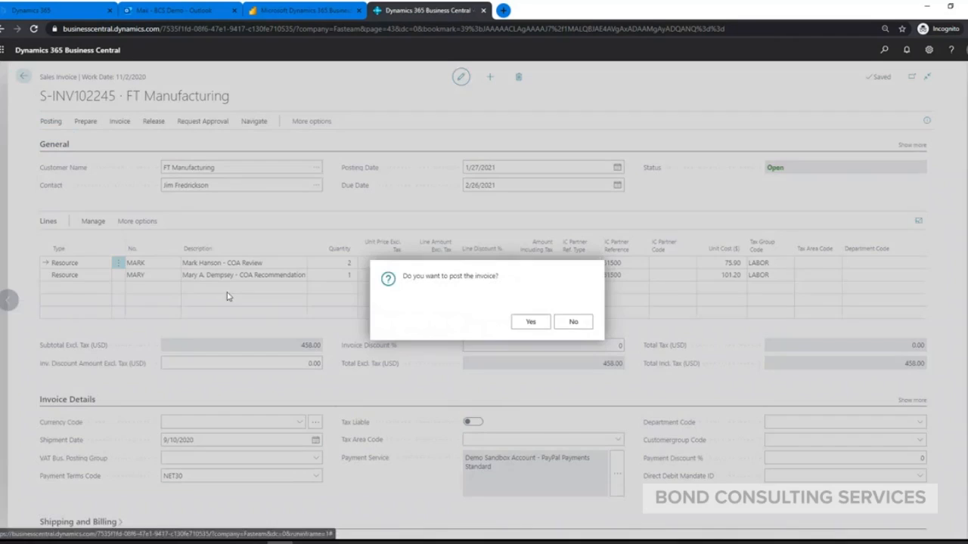
pyautogui.click(530, 321)
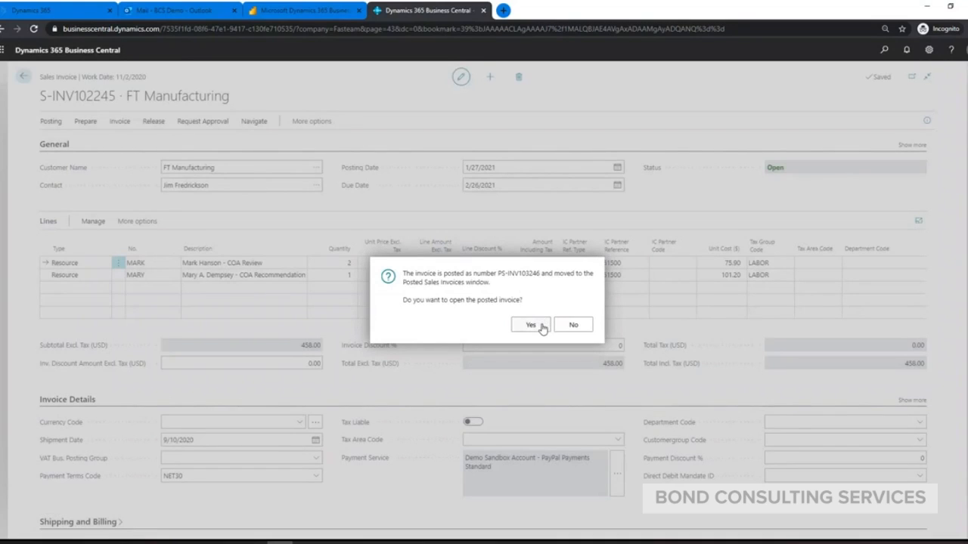
pyautogui.click(530, 324)
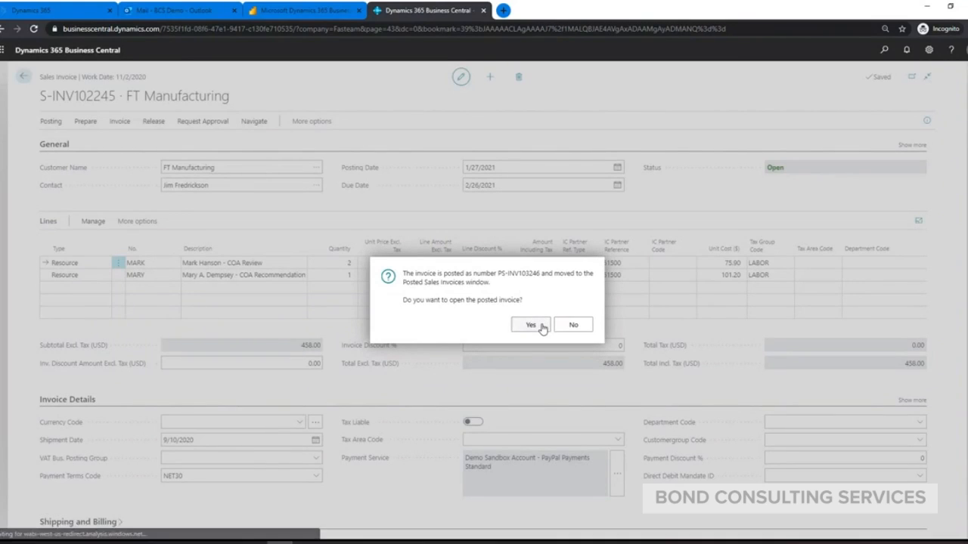
pyautogui.click(530, 325)
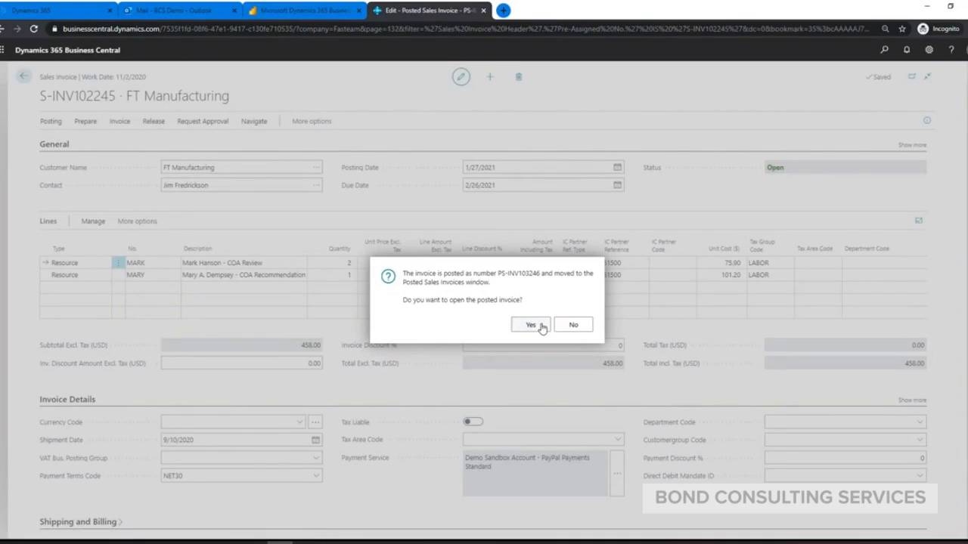
# - Check the print and send actions on PS-INV103246, then go back
pyautogui.click(530, 324)
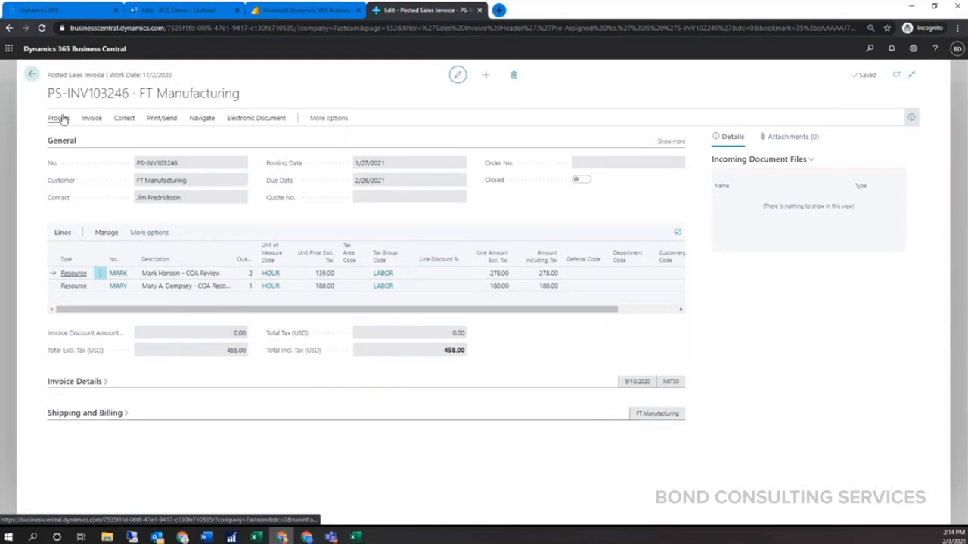
pyautogui.click(161, 117)
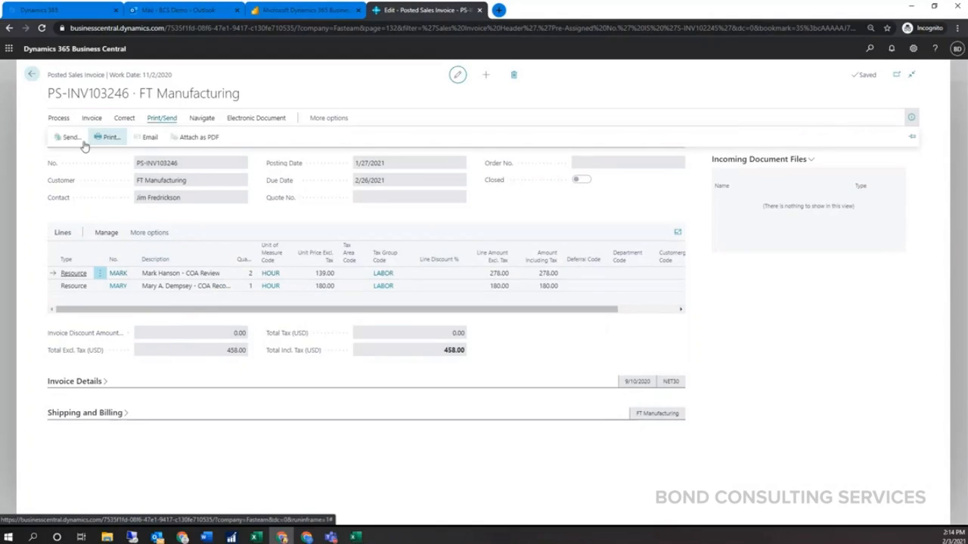
pyautogui.moveTo(124, 118)
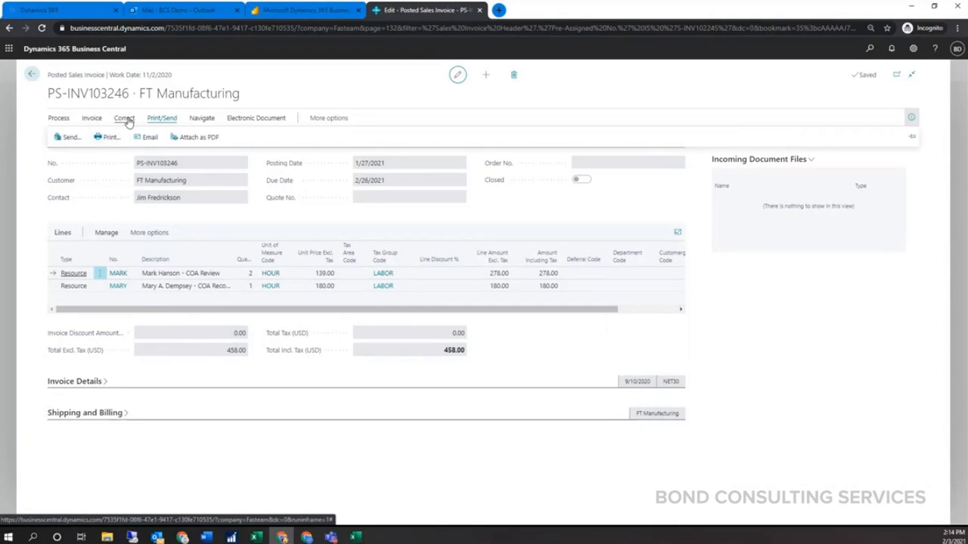
pyautogui.click(124, 118)
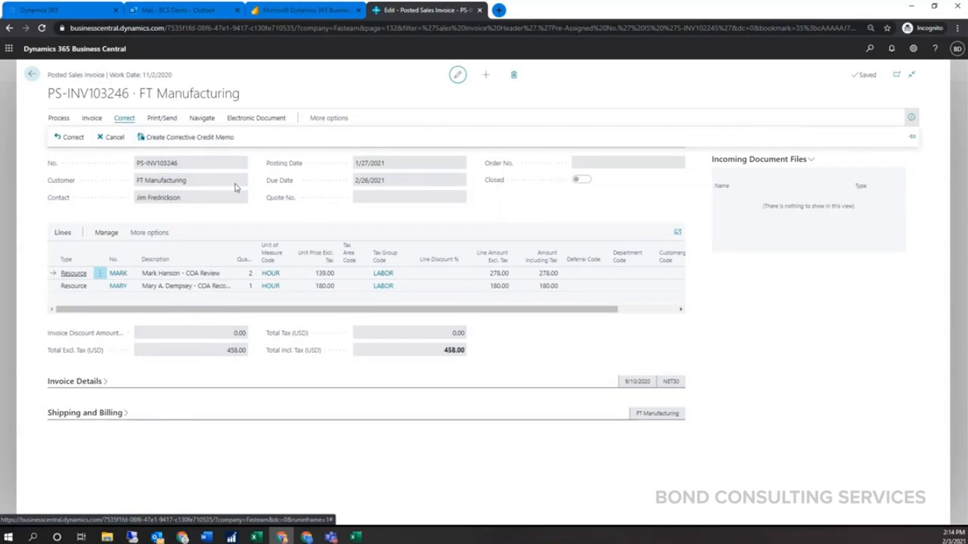
pyautogui.moveTo(277, 215)
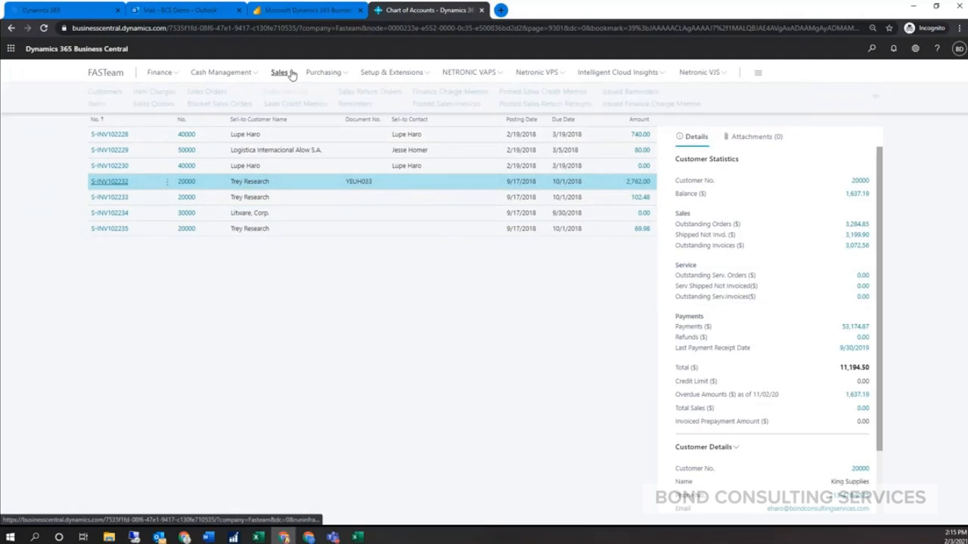
# - Open the Customers list showing Health Innovations Inc. balance and sales history tiles
pyautogui.click(280, 72)
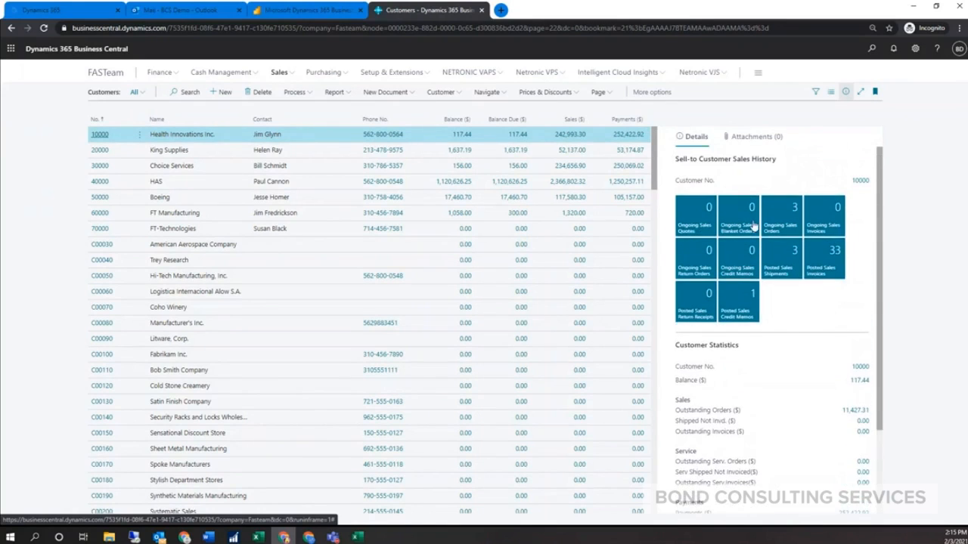
pyautogui.moveTo(802, 289)
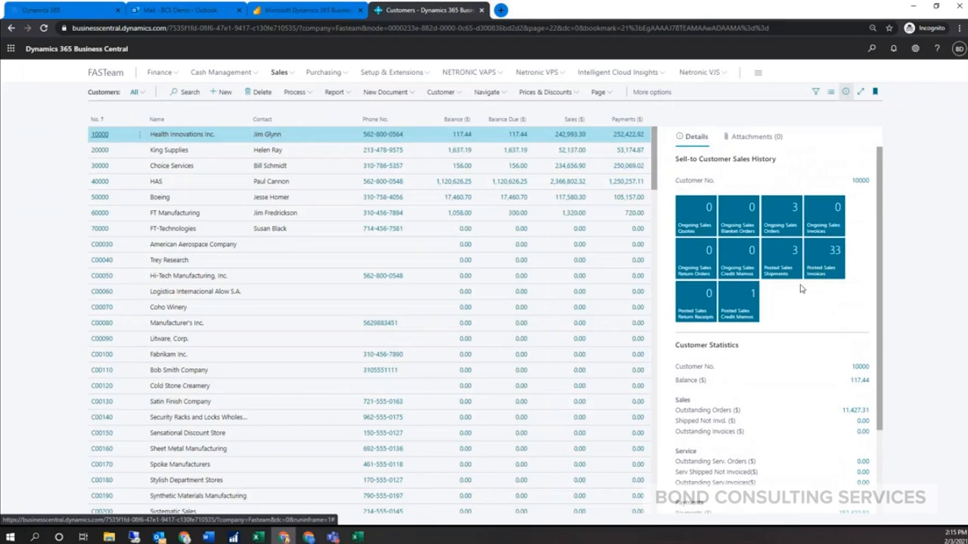
pyautogui.scroll(-3)
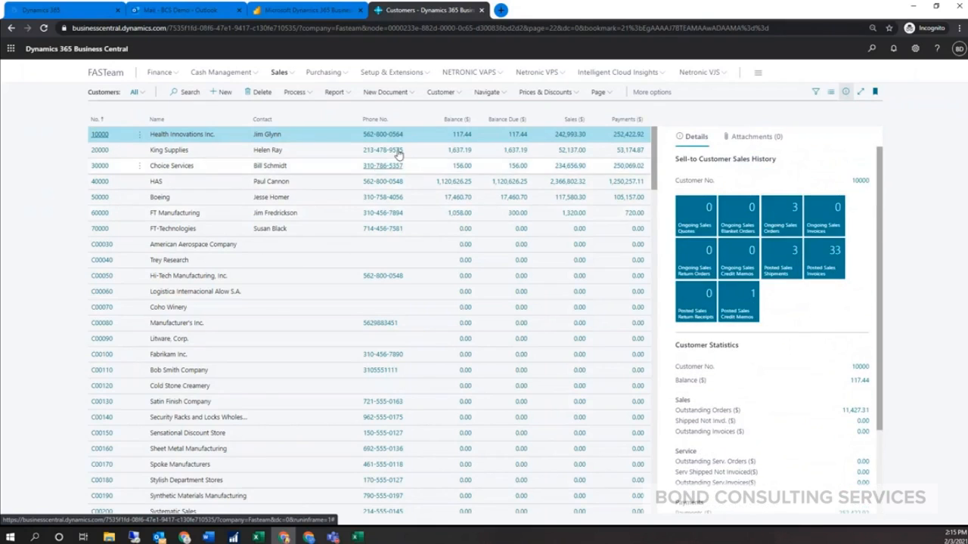
pyautogui.click(830, 92)
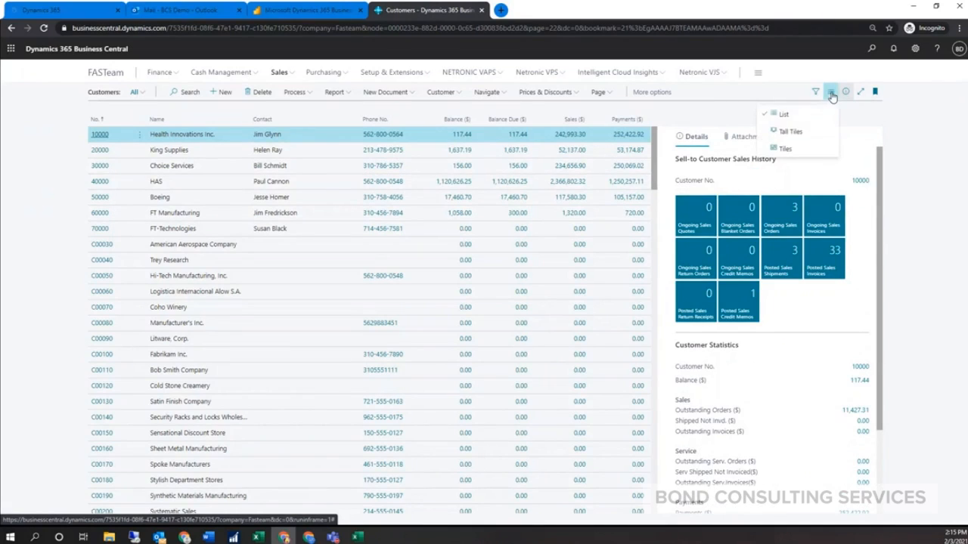
pyautogui.click(784, 148)
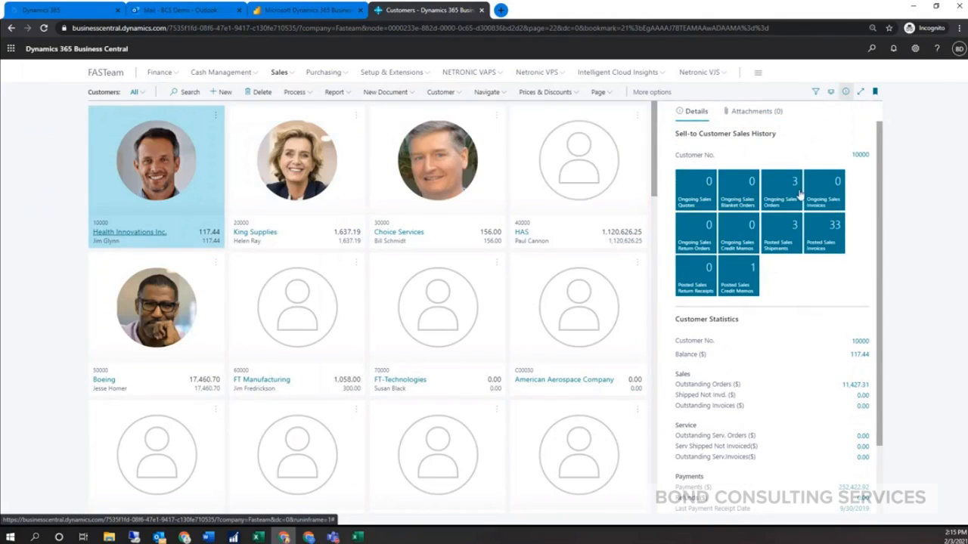
pyautogui.click(830, 92)
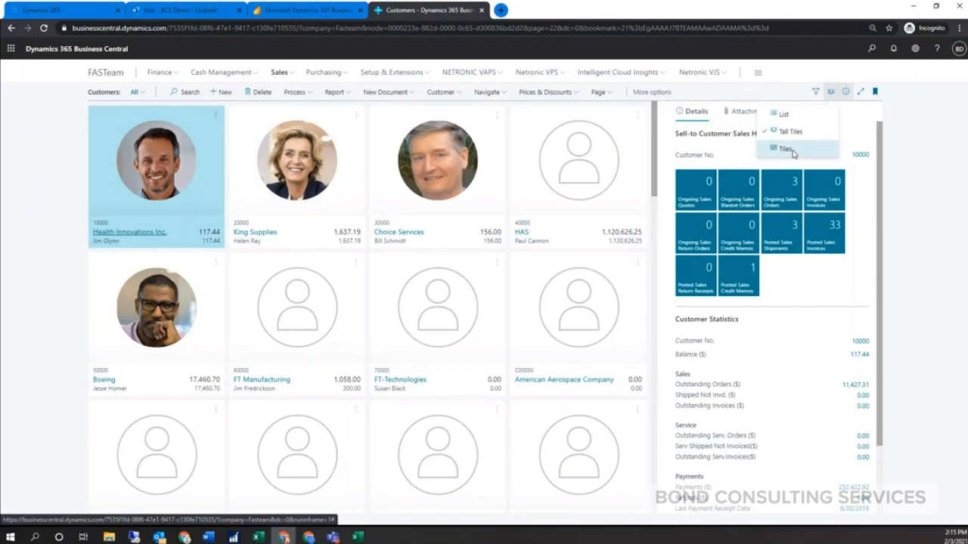
pyautogui.click(784, 114)
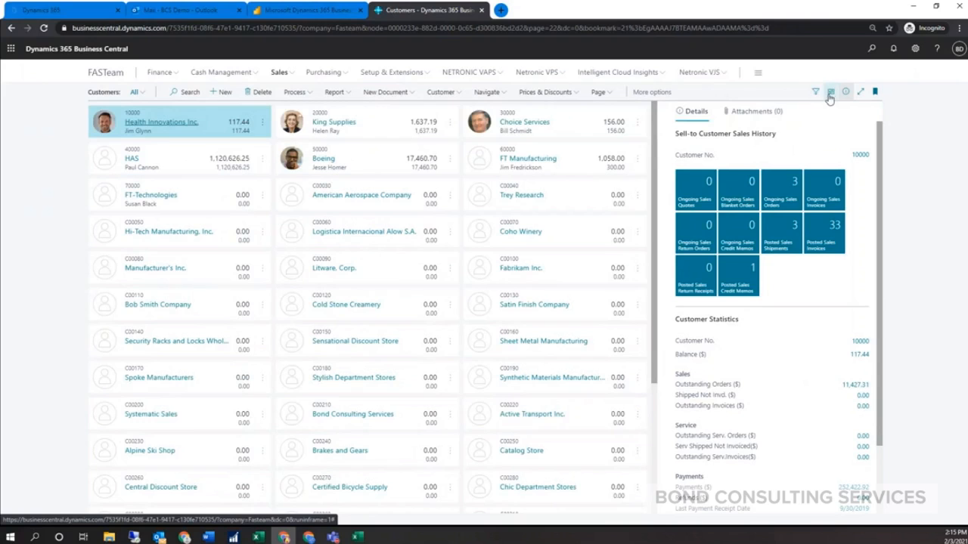
pyautogui.click(830, 91)
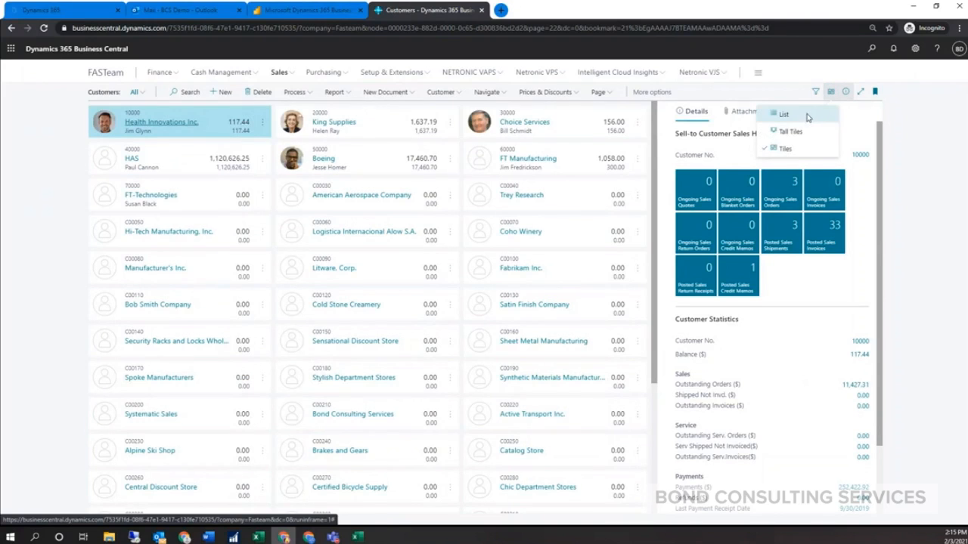
pyautogui.click(782, 114)
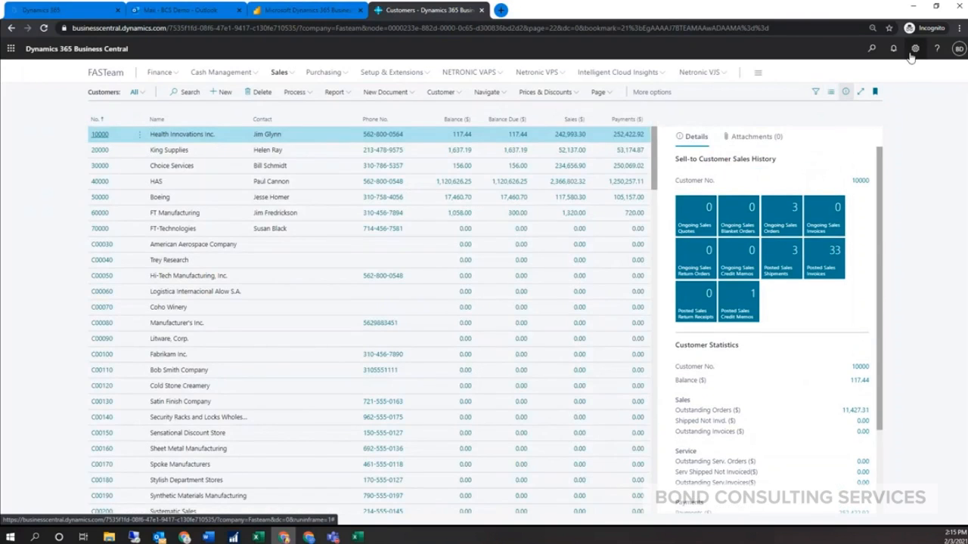
pyautogui.click(915, 49)
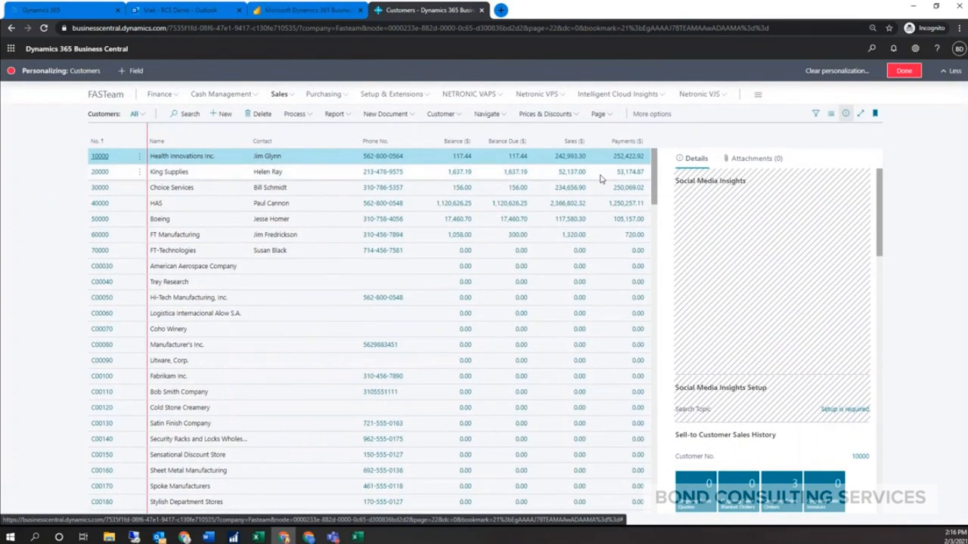
# - Show the addable fields list, then open the FT Manufacturing (60000) customer card
pyautogui.click(130, 71)
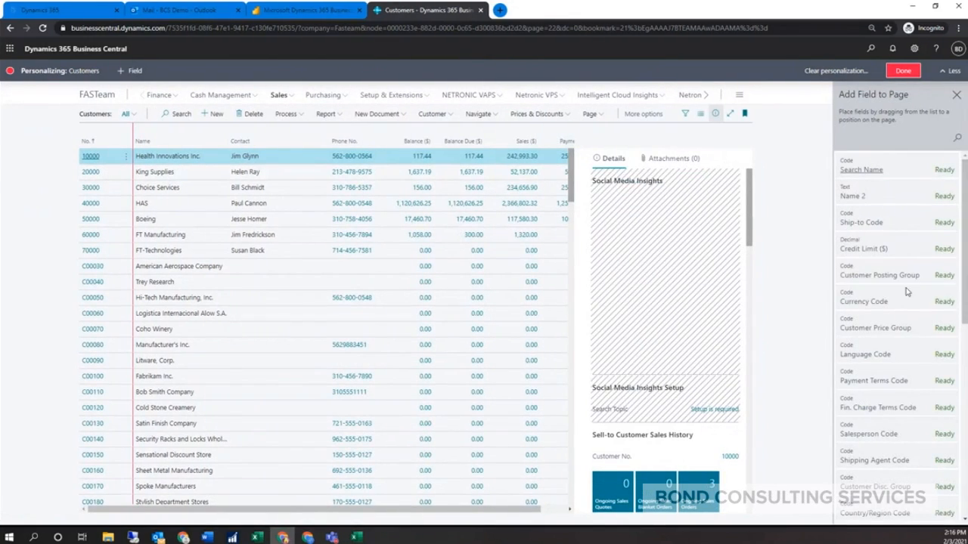
pyautogui.moveTo(878, 301)
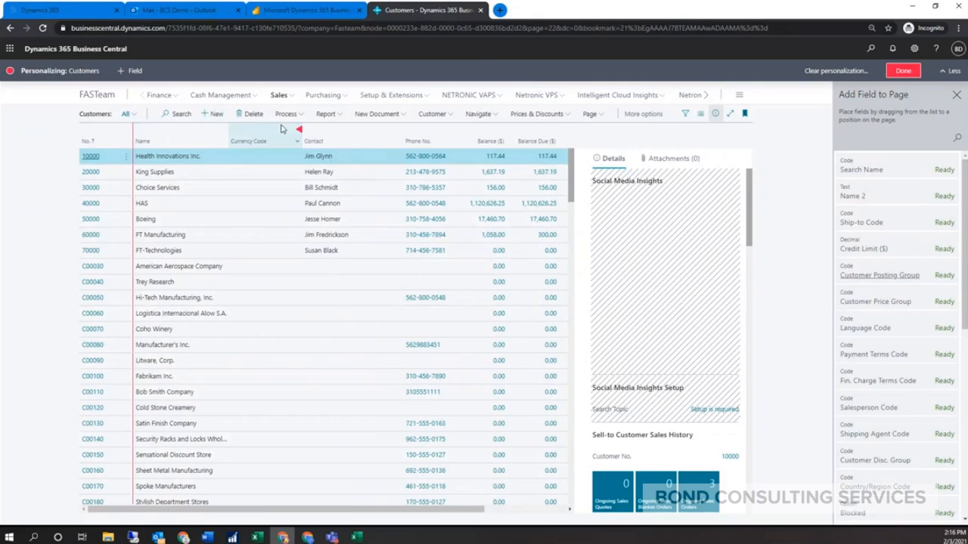
pyautogui.click(295, 134)
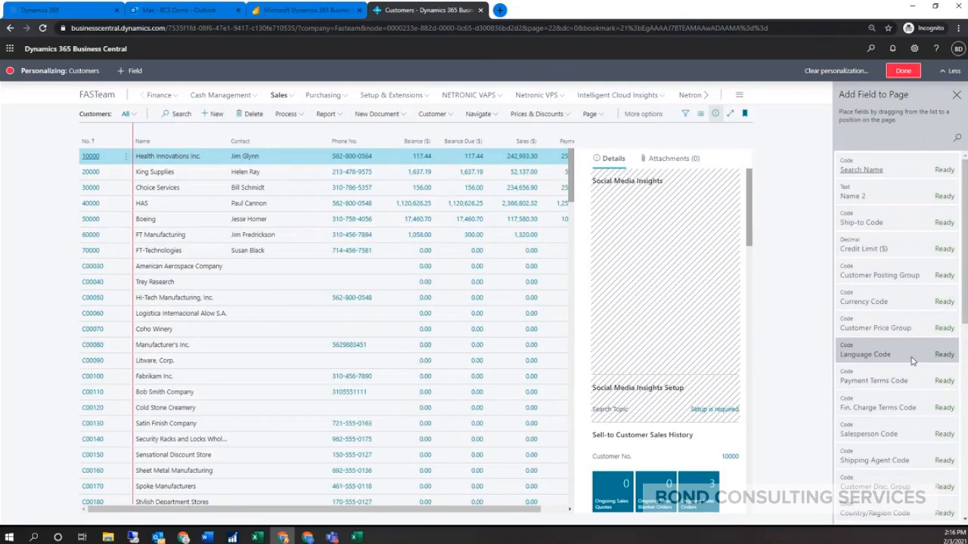
pyautogui.scroll(-3)
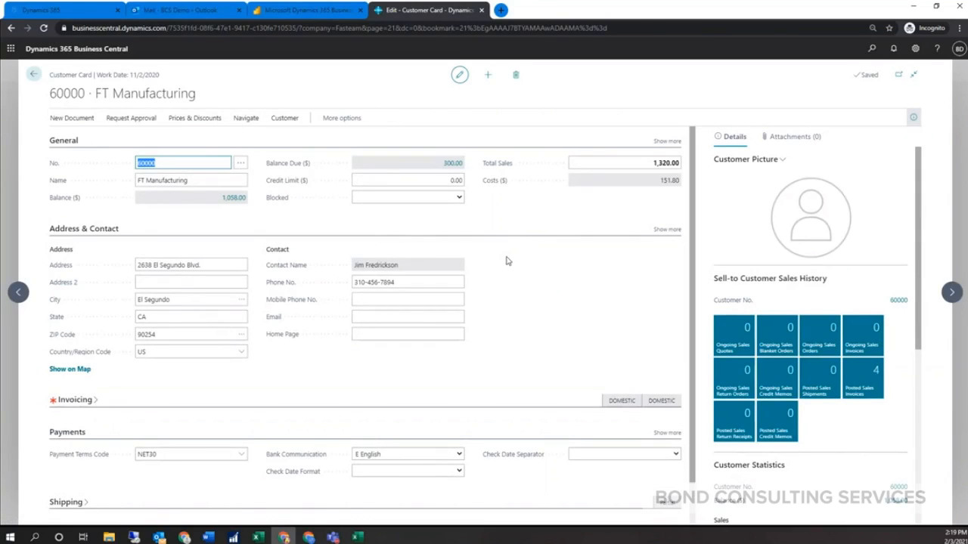
# - Open customer 60000 FT Manufacturing and expand Invoicing, showing DOMESTIC posting groups
pyautogui.click(408, 282)
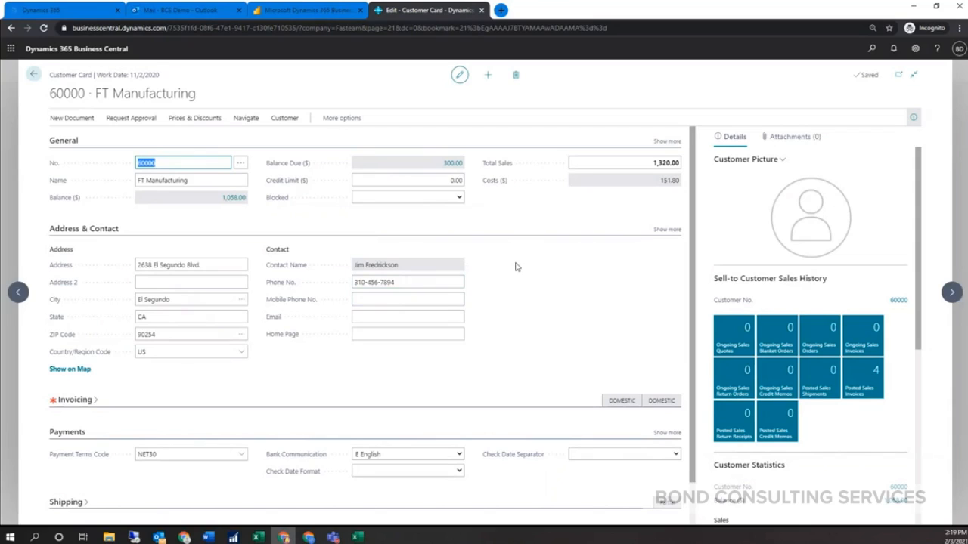
pyautogui.moveTo(75, 408)
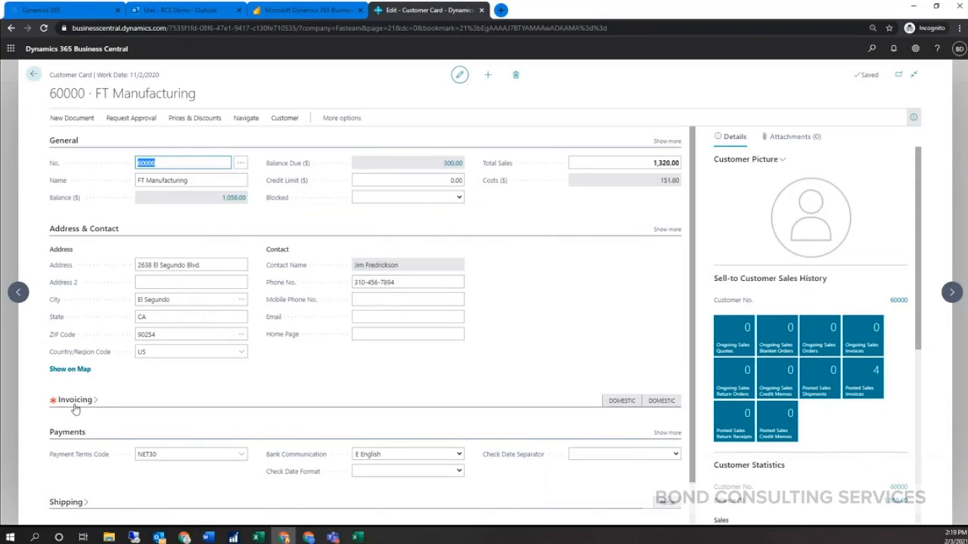
pyautogui.click(75, 399)
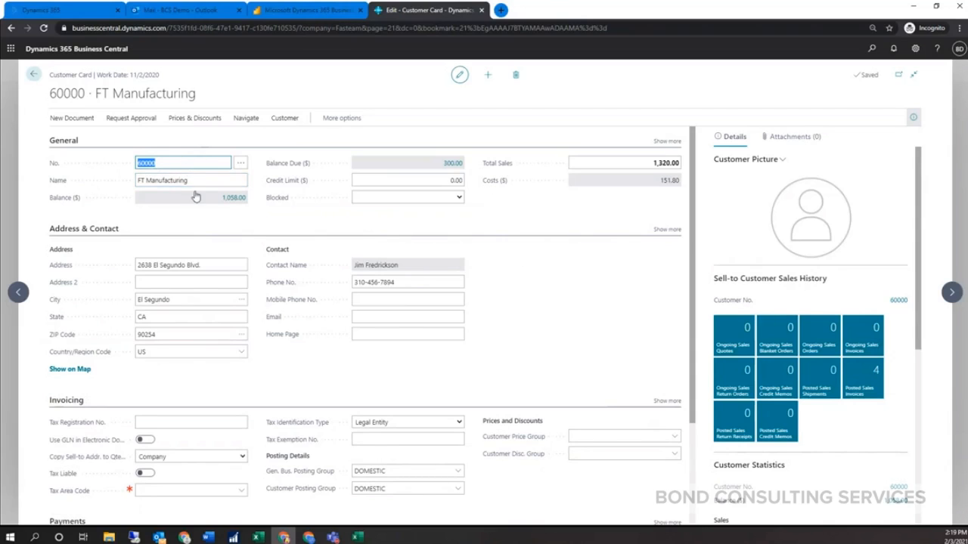
pyautogui.moveTo(345, 184)
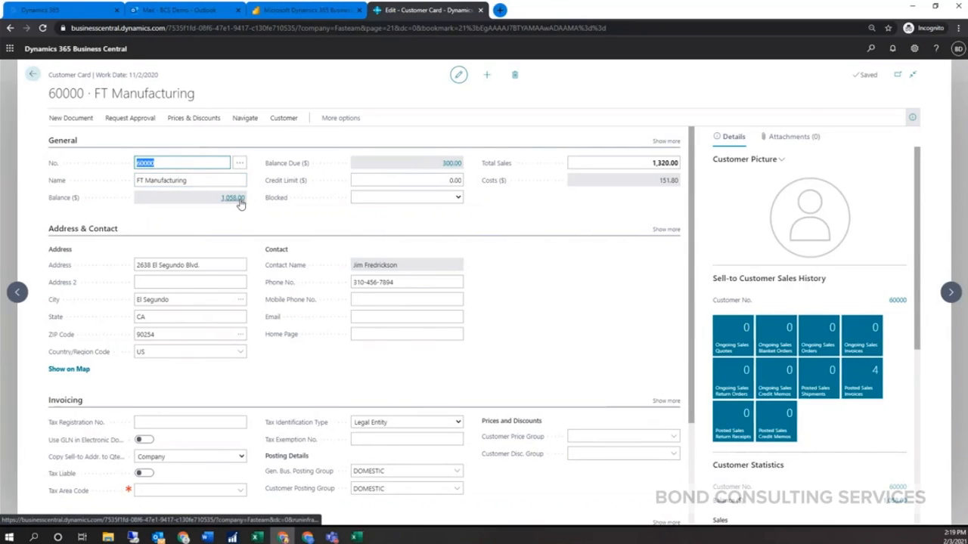
# - Drill into the 1,058.00 balance and select overdue invoice PS-INV103244
pyautogui.click(232, 197)
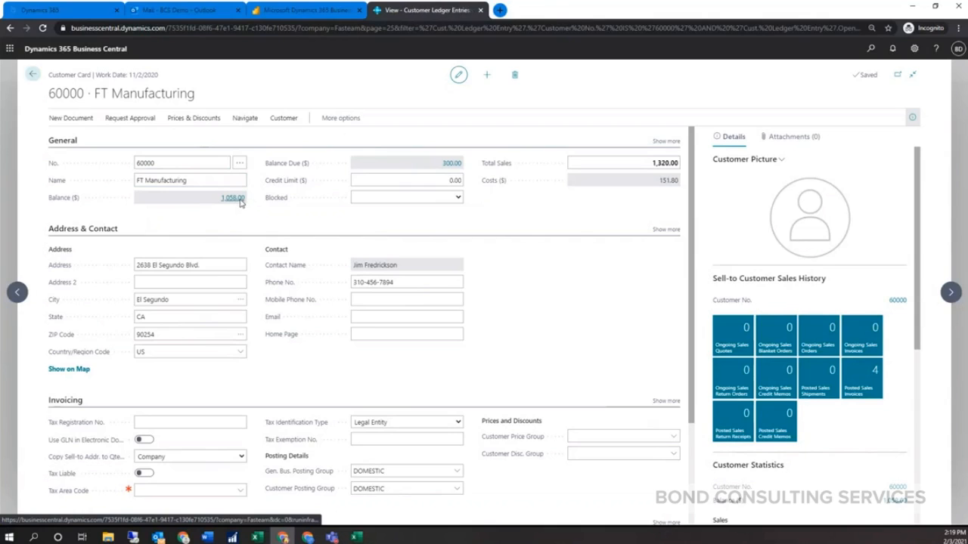
pyautogui.click(232, 197)
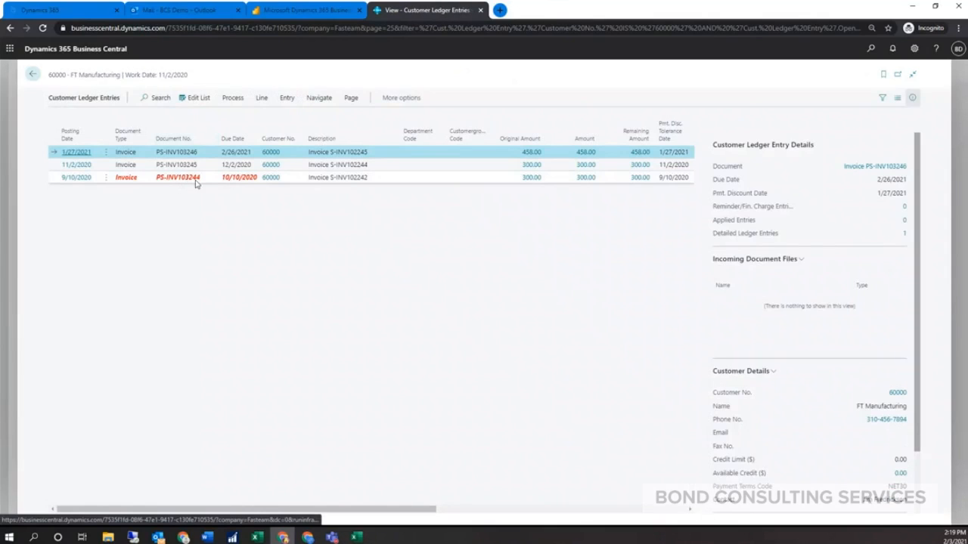
pyautogui.click(151, 177)
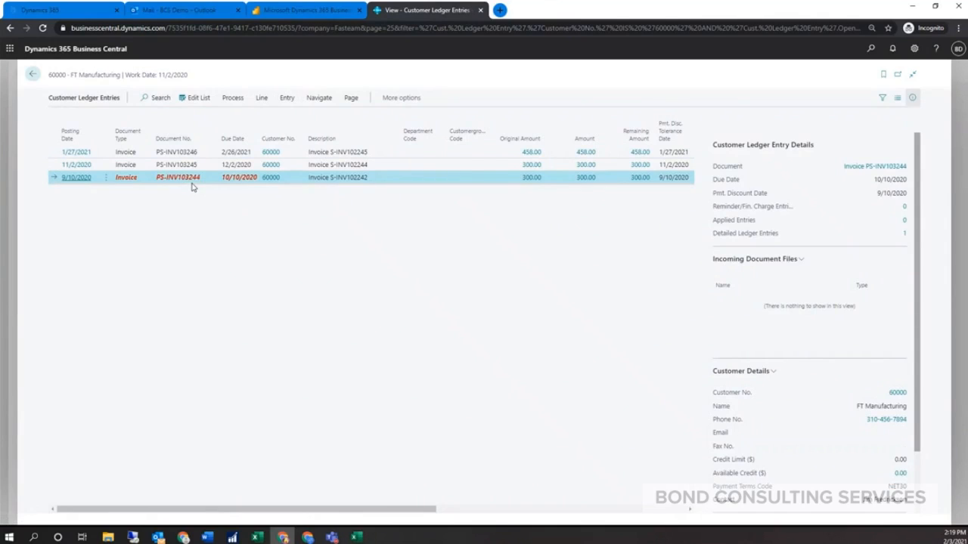
pyautogui.moveTo(203, 194)
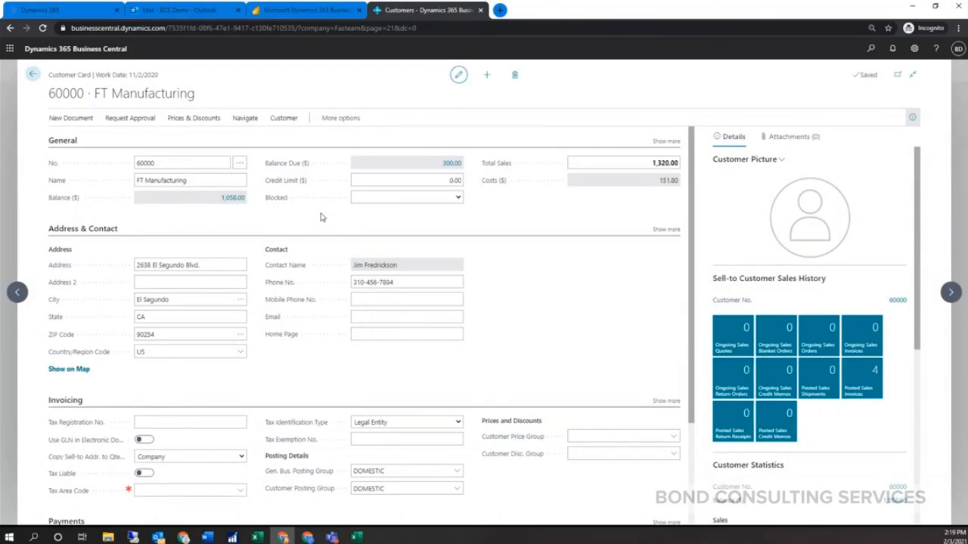
# - Browse the Navigate actions, then expand Shipping, showing 1,058.00 owed and 300.00 overdue
pyautogui.scroll(-3)
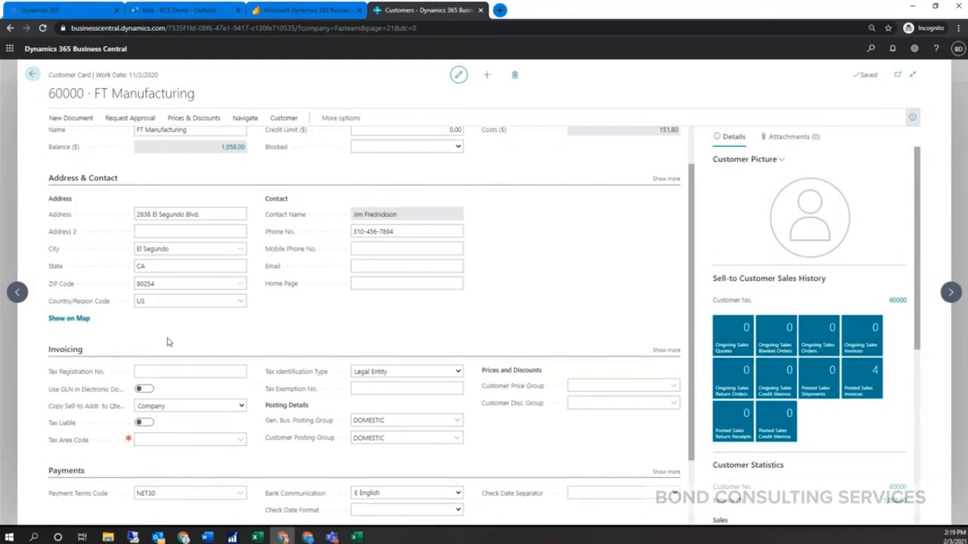
pyautogui.click(189, 232)
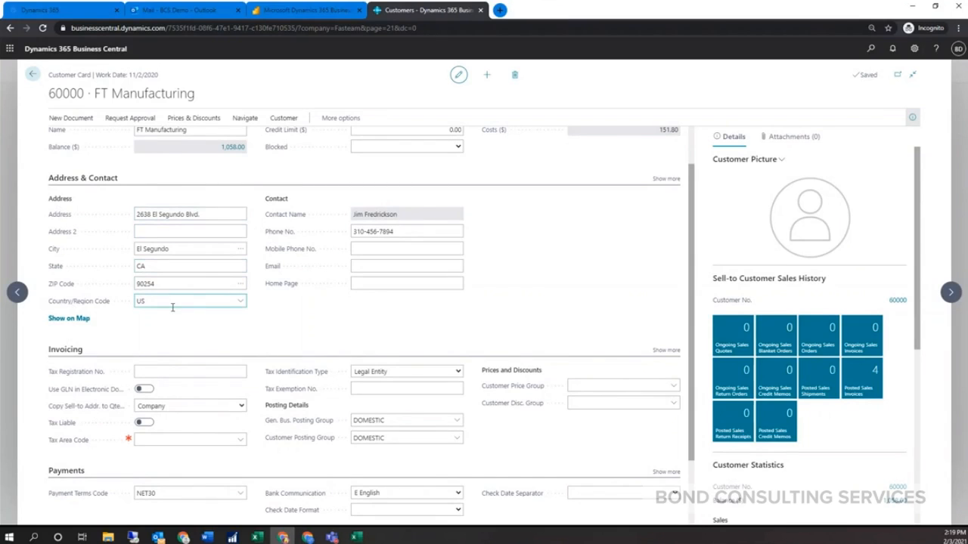
pyautogui.click(244, 118)
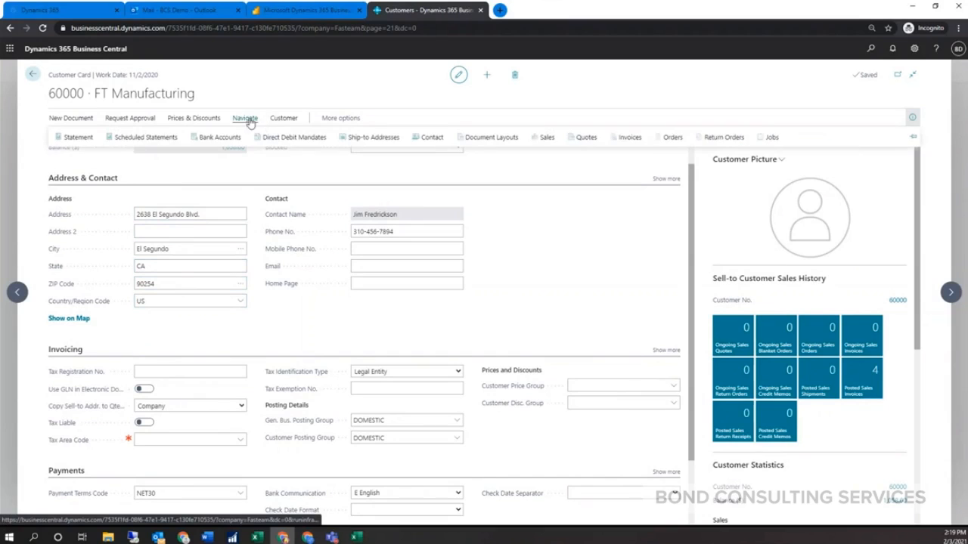
pyautogui.moveTo(370, 137)
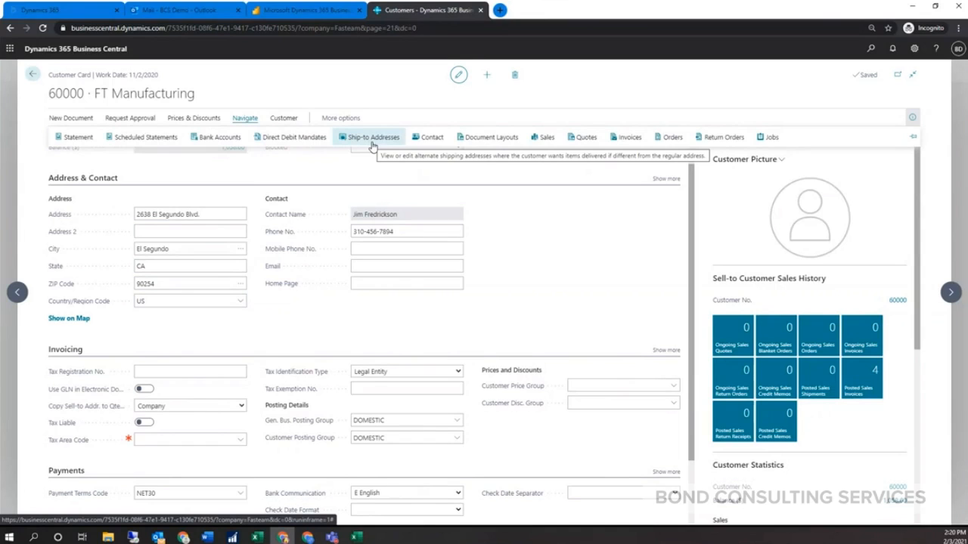
pyautogui.scroll(-3)
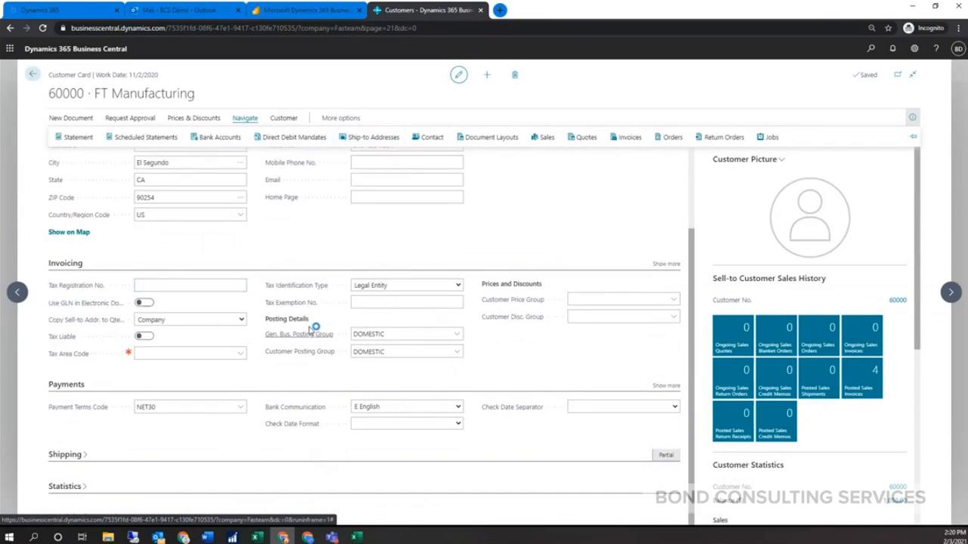
pyautogui.click(406, 352)
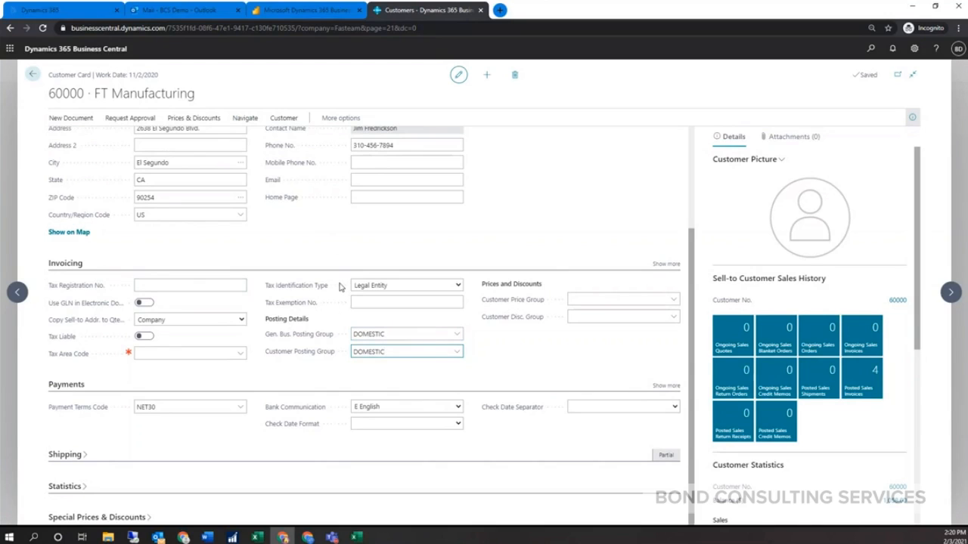
pyautogui.click(190, 354)
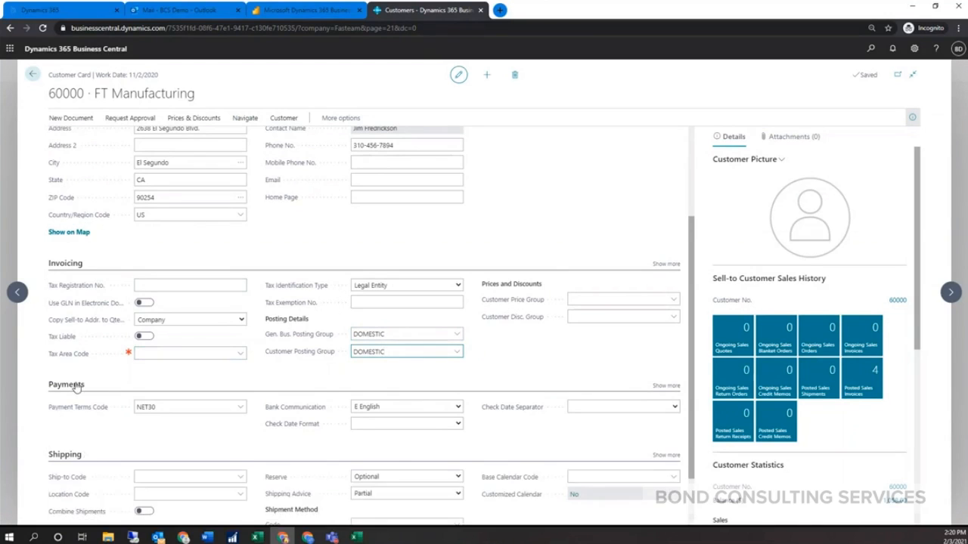
pyautogui.scroll(-3)
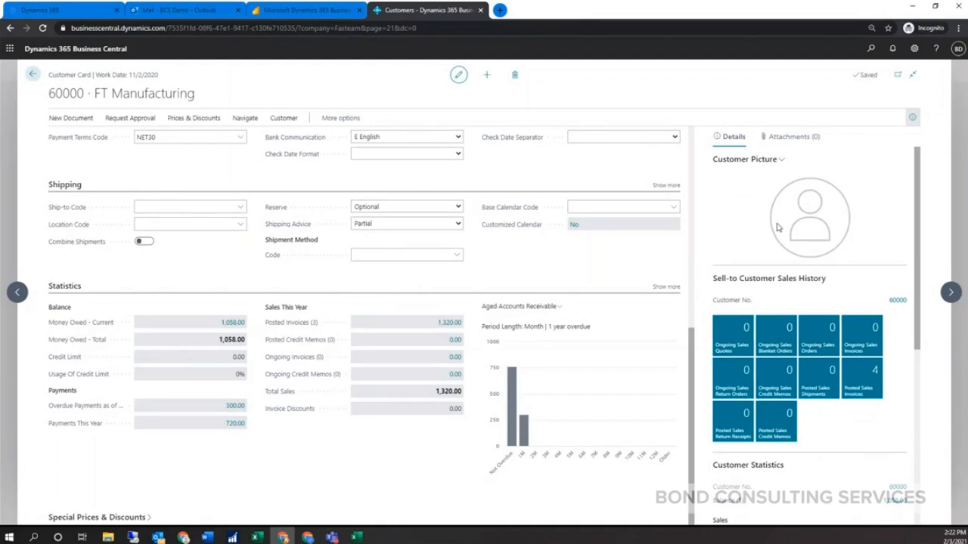
pyautogui.moveTo(801, 352)
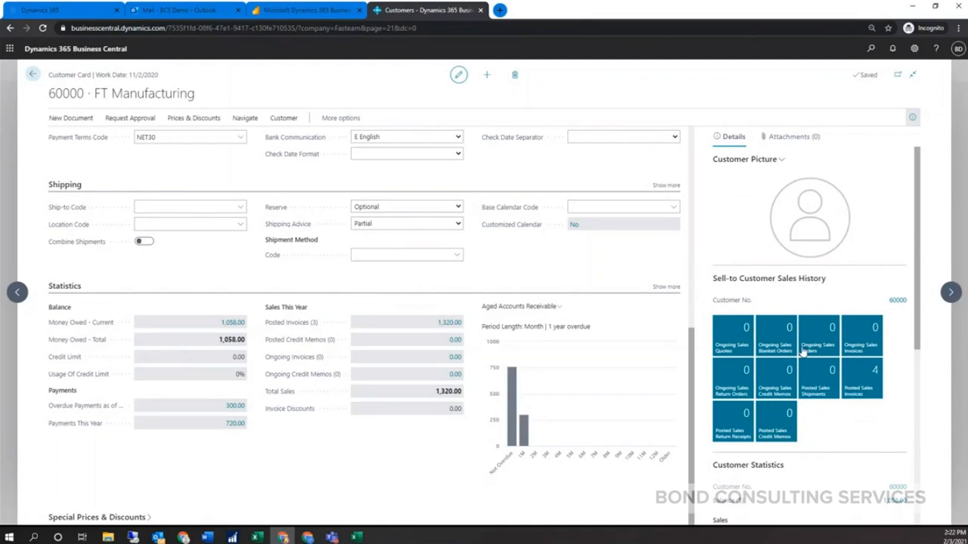
# - Scroll down the FT Manufacturing card and show its empty Attachments (0) FactBox tab
pyautogui.scroll(-3)
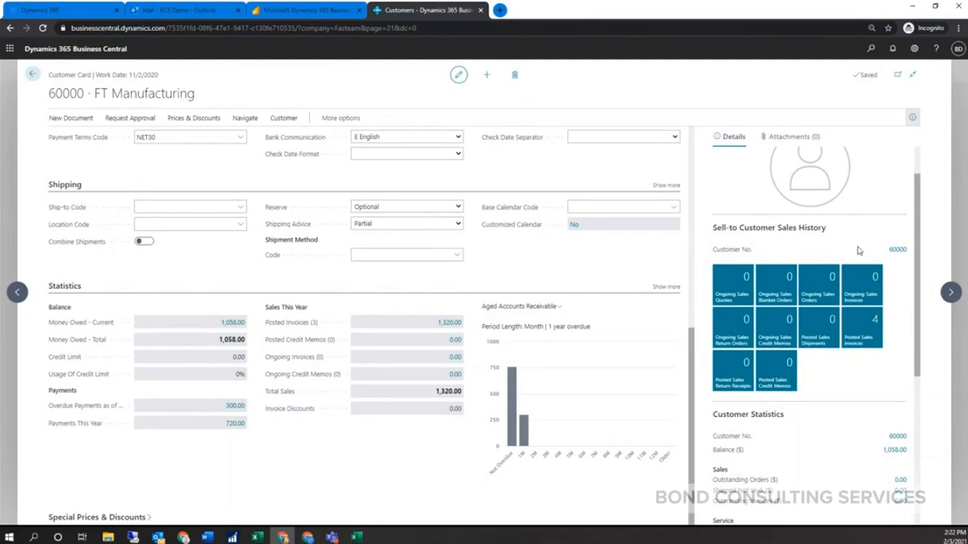
pyautogui.moveTo(812, 367)
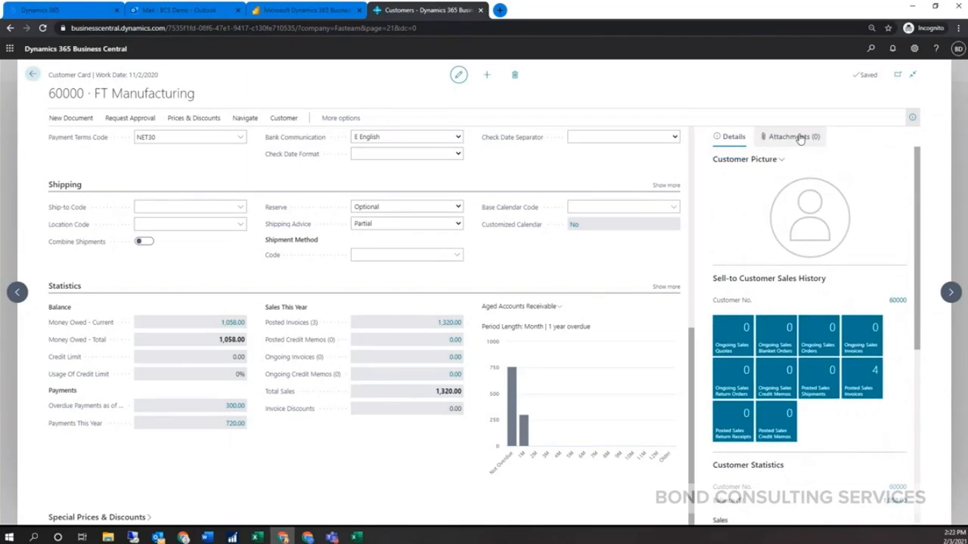
pyautogui.click(789, 137)
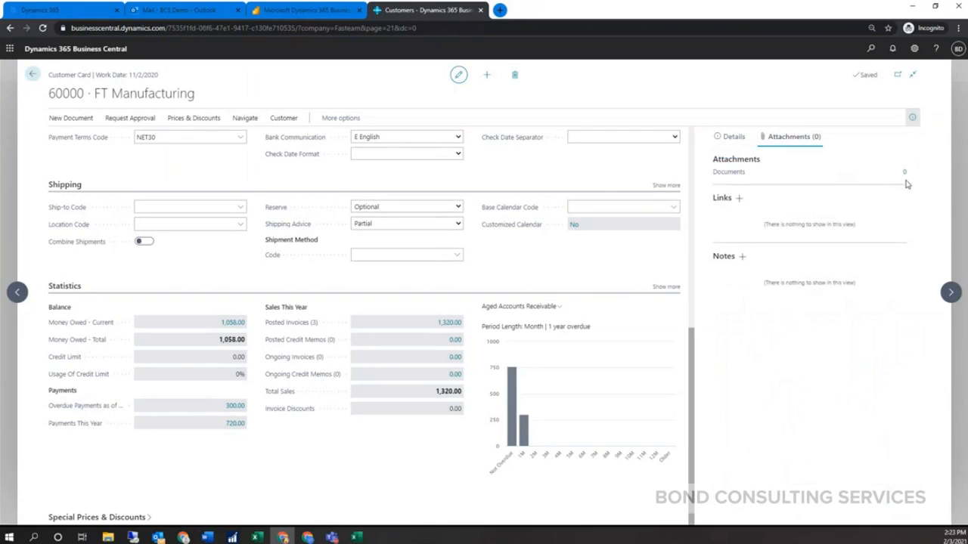
pyautogui.moveTo(782, 299)
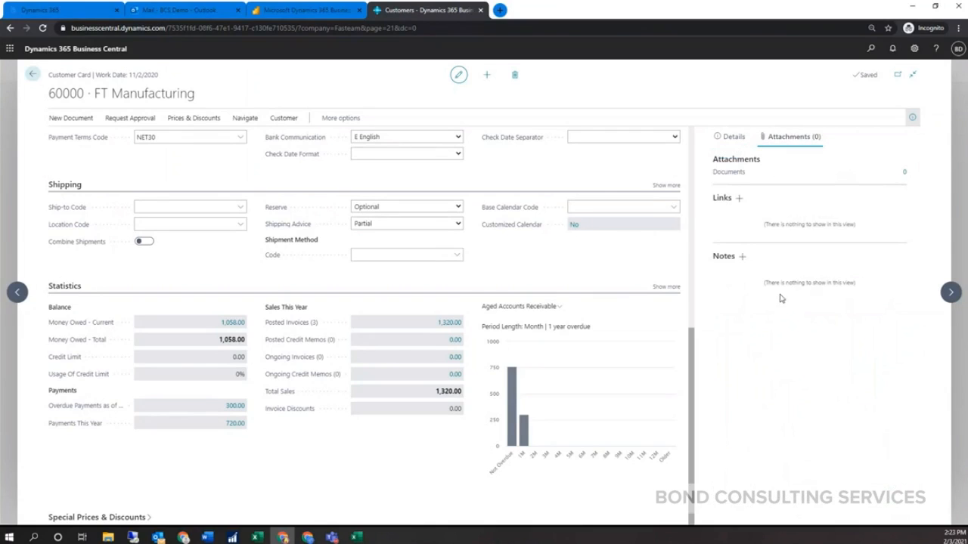
pyautogui.moveTo(783, 294)
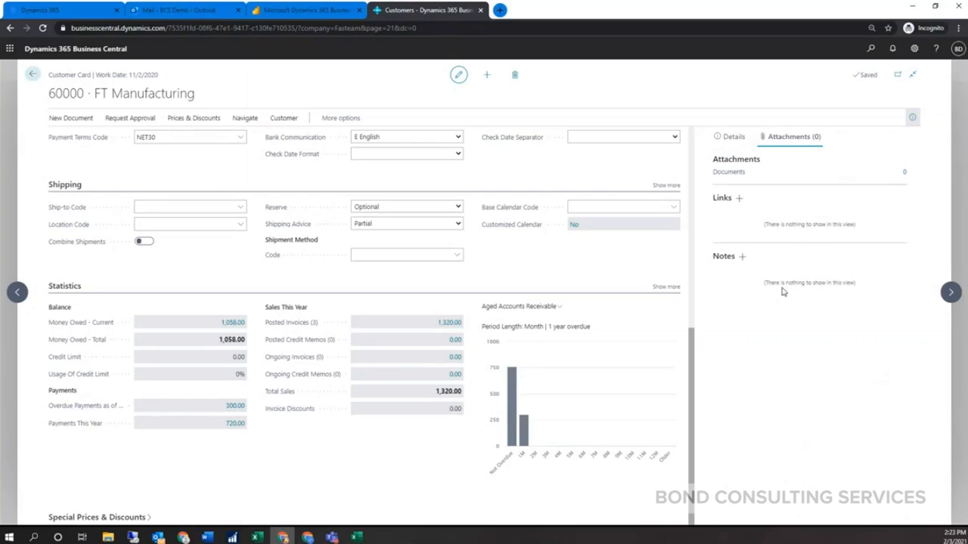
pyautogui.moveTo(367, 129)
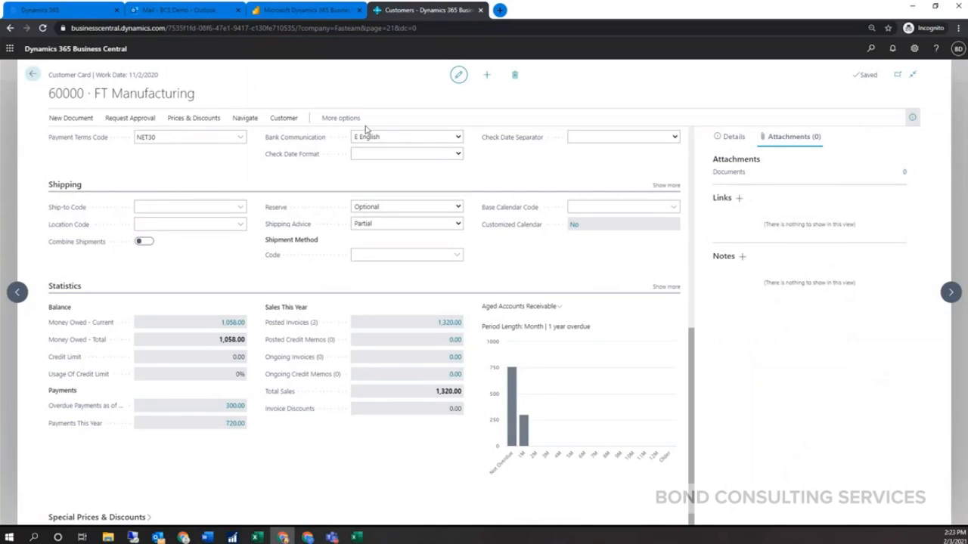
# - Expand the Customer action group listing ledger entries, statistics, comments and attachments
pyautogui.click(284, 118)
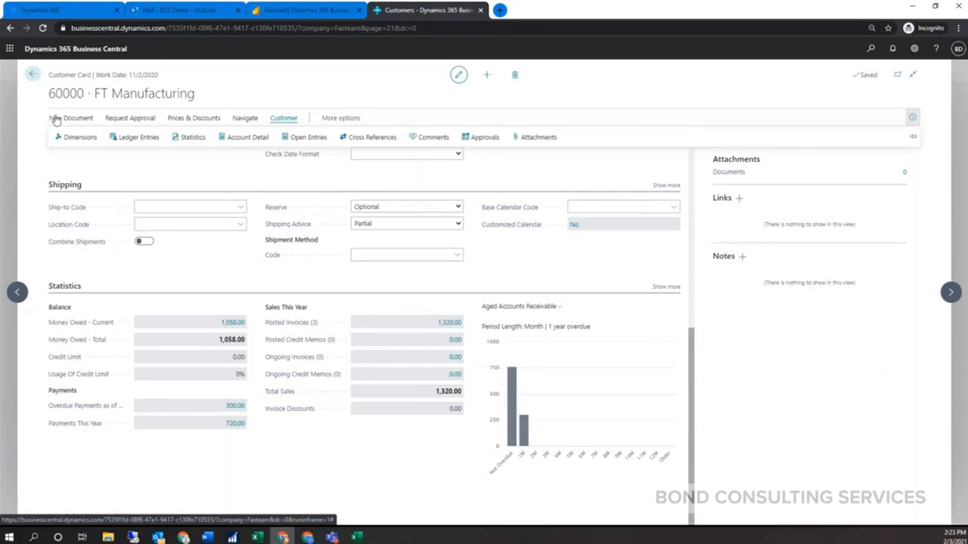
pyautogui.moveTo(193, 118)
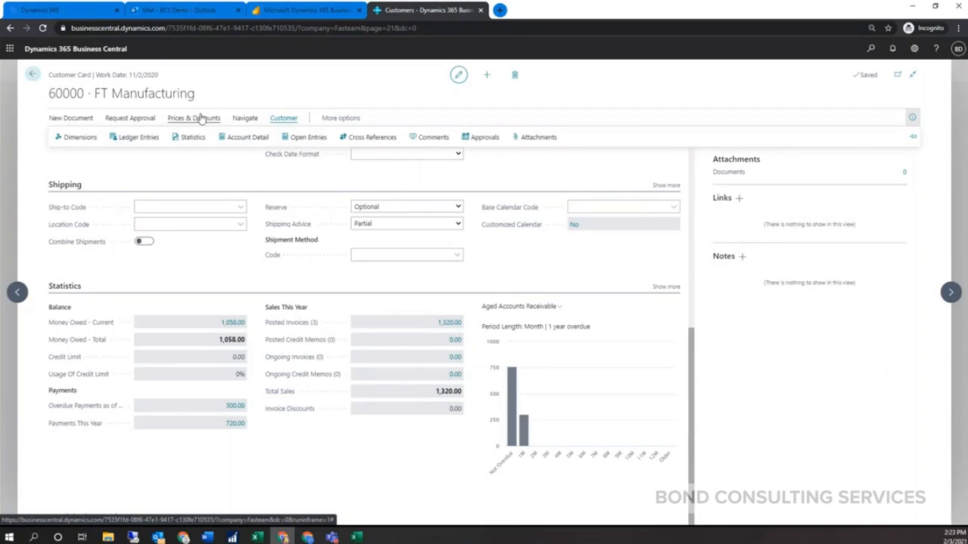
pyautogui.moveTo(175, 133)
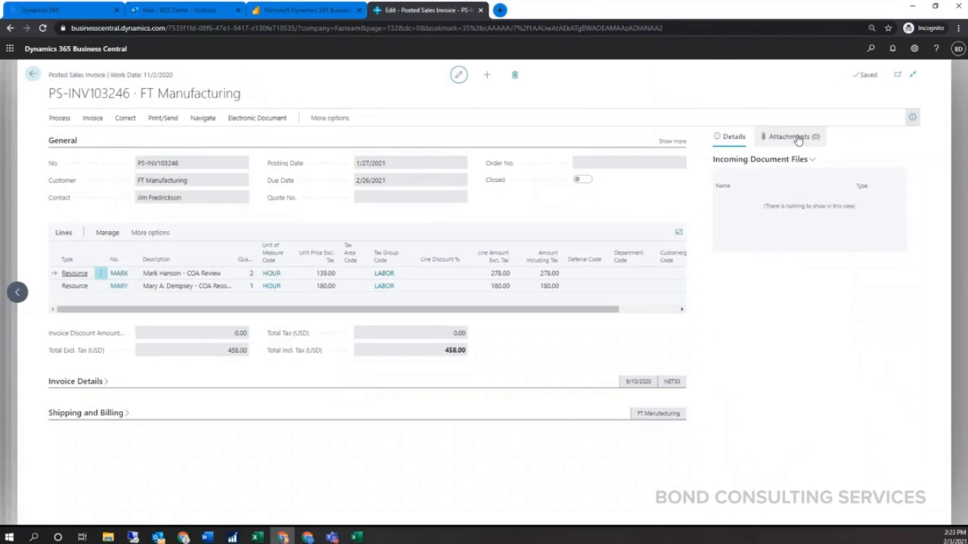
# - Show the empty Attachments (0) FactBox tab on posted invoice PS-INV103246
pyautogui.click(789, 136)
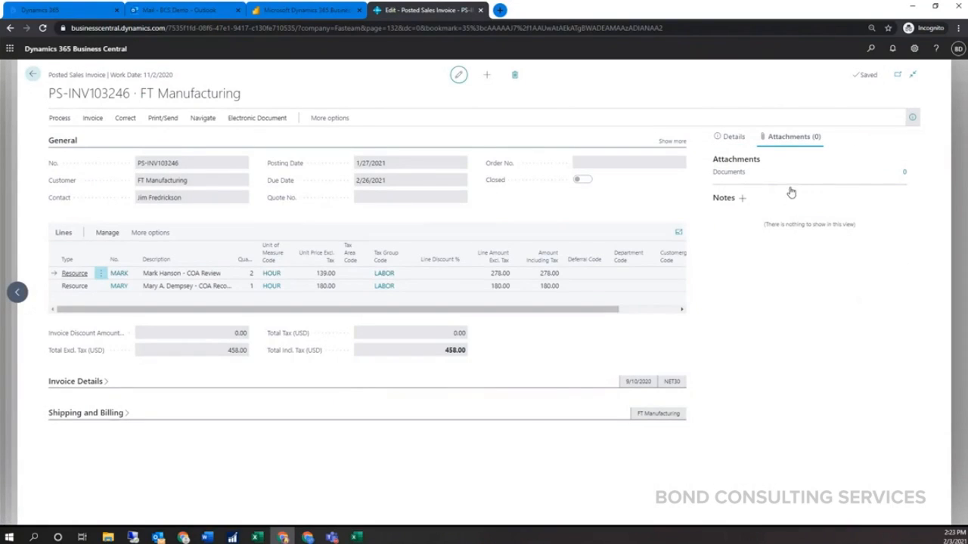
pyautogui.moveTo(899, 201)
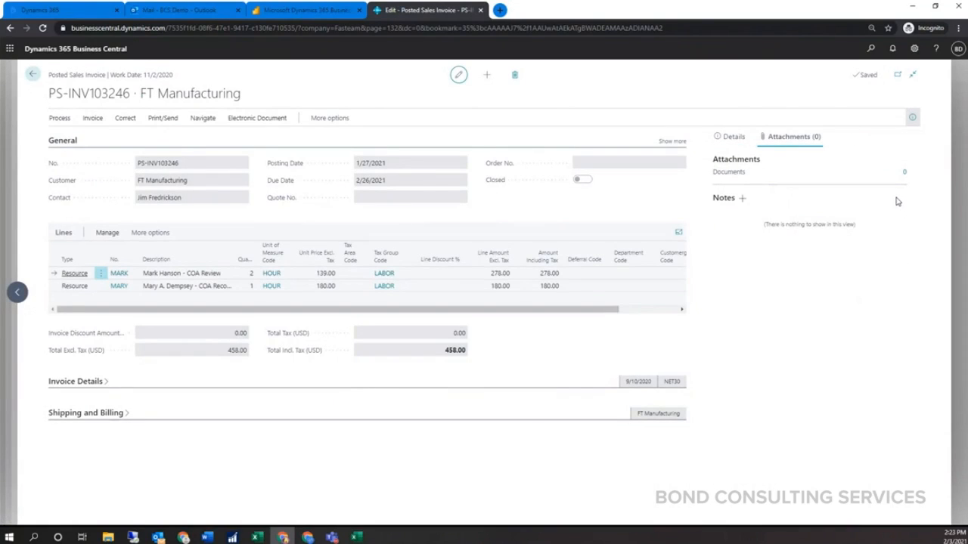